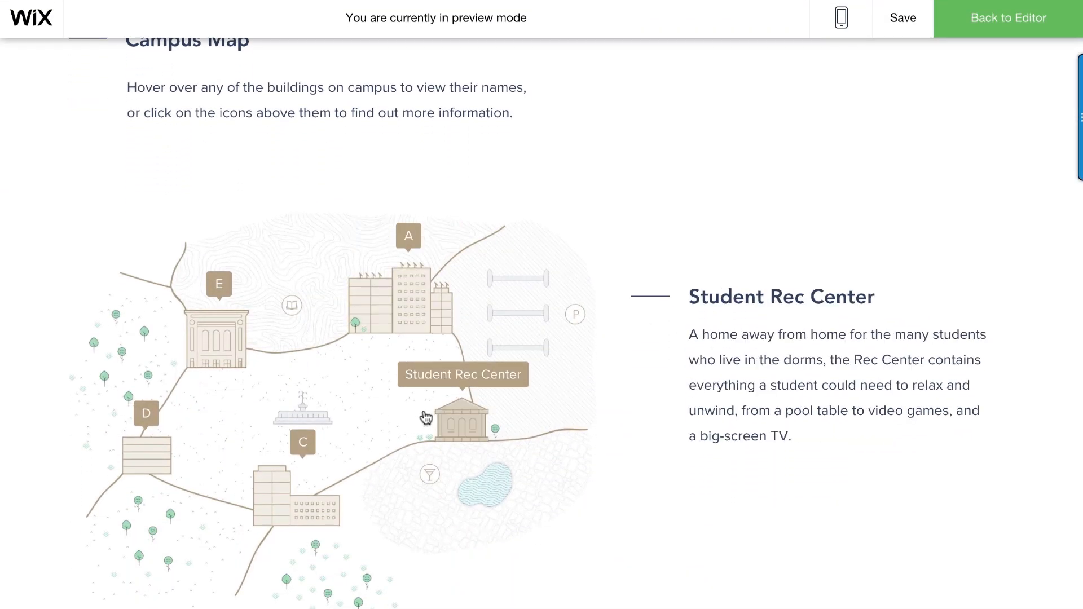
mouse_move(163, 472)
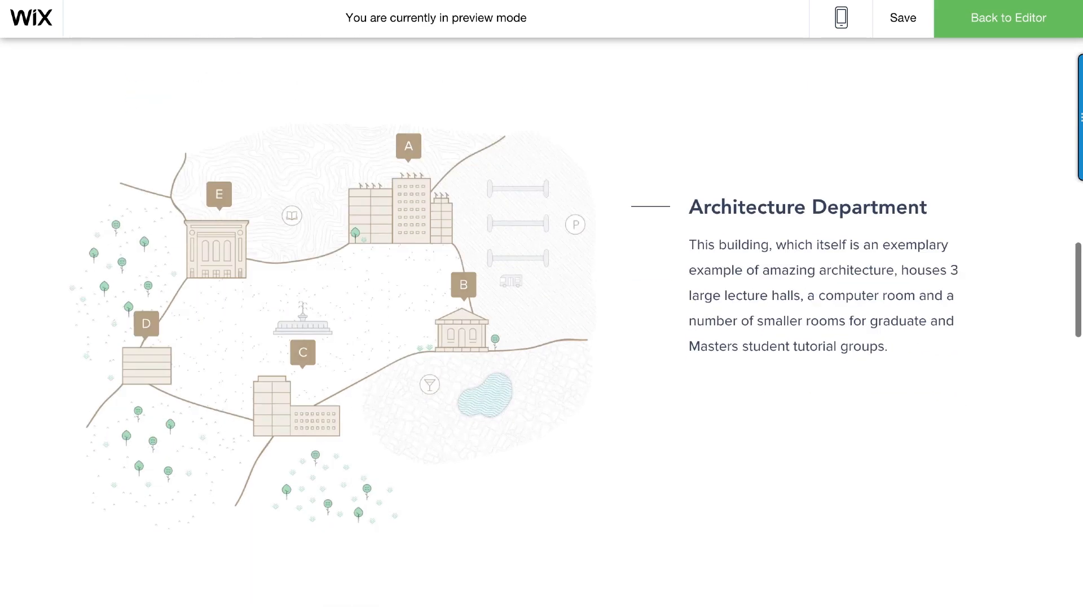
- Scroll the preview down to the alumni gallery, then return to the editor
scroll("down", 3)
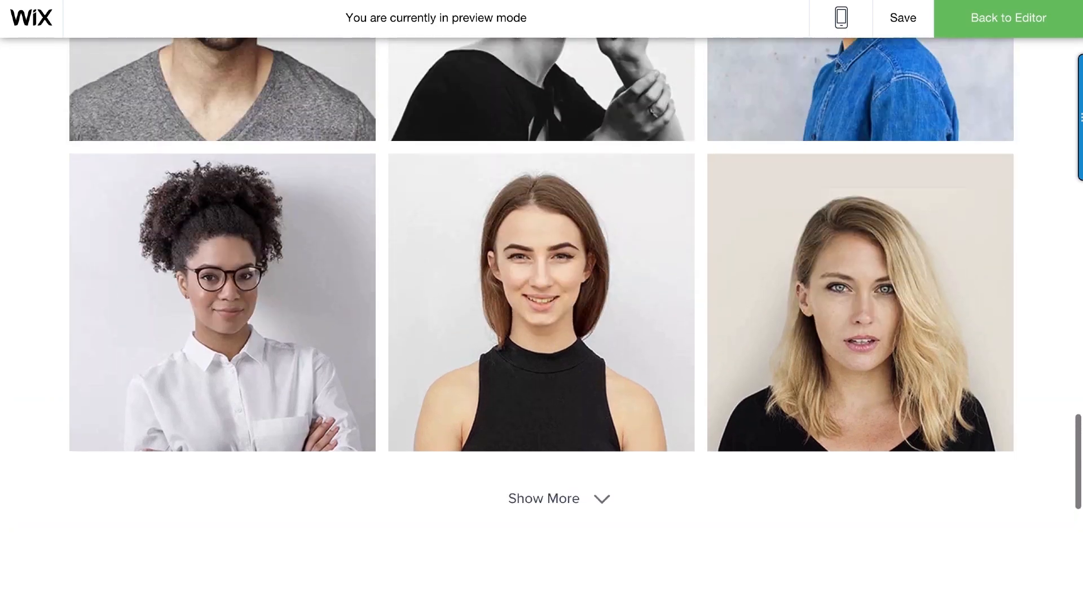
left_click(1008, 17)
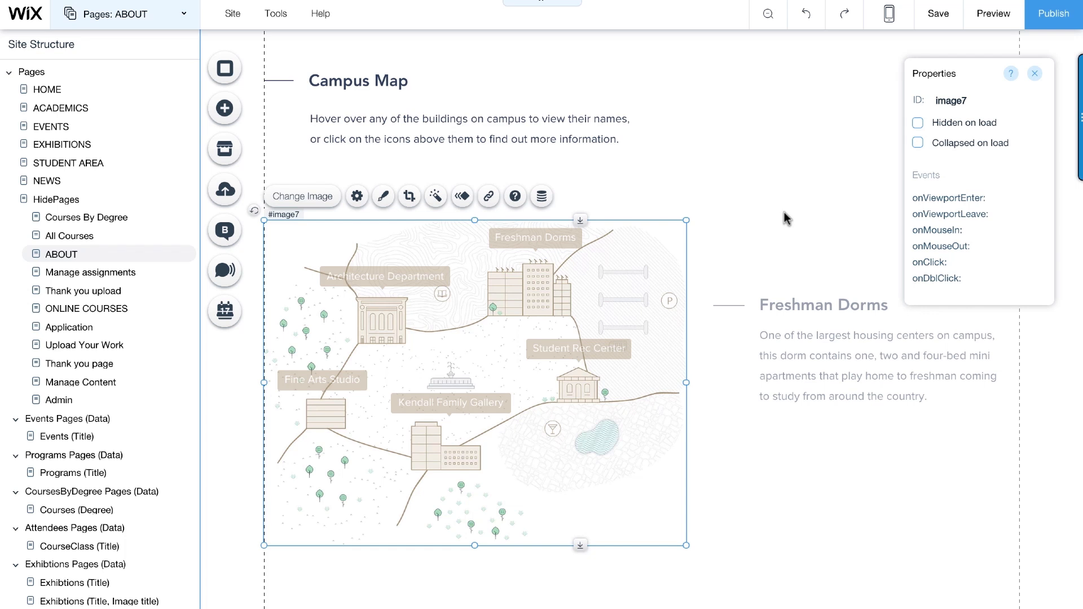
mouse_move(890, 91)
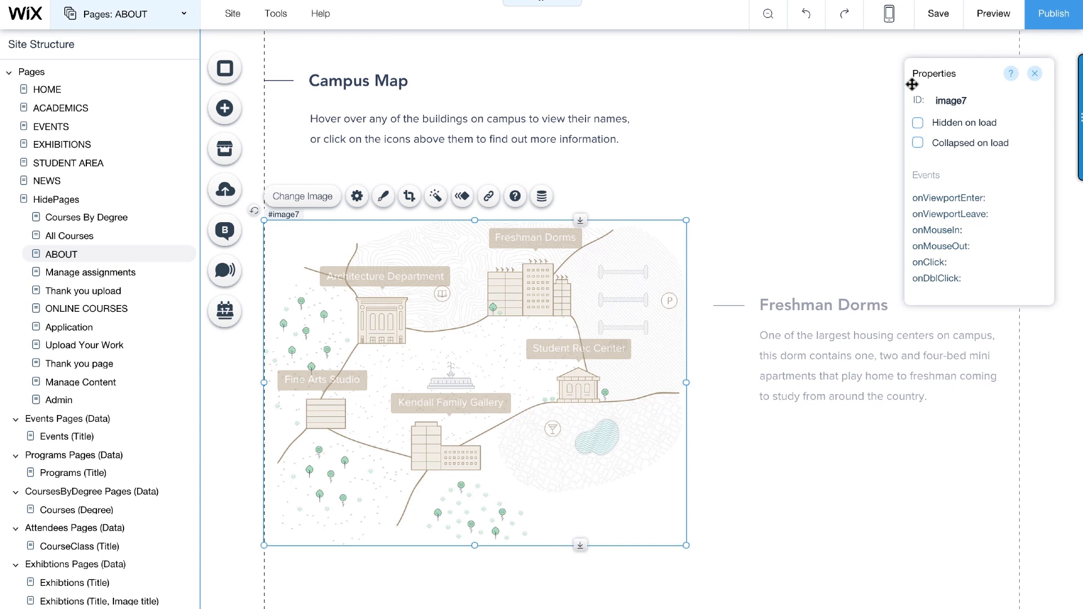
mouse_move(892, 227)
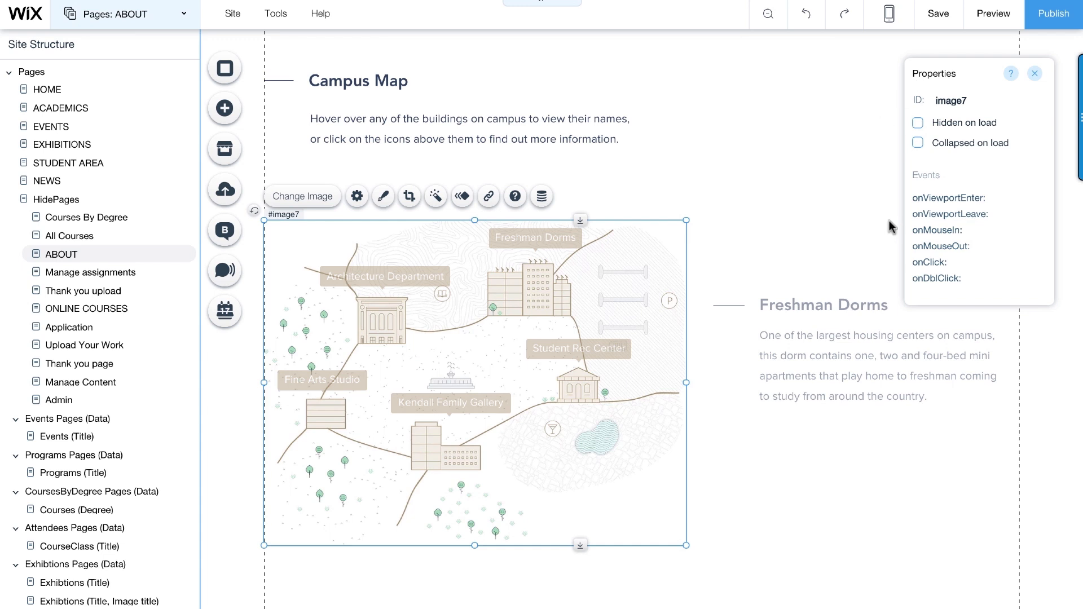
mouse_move(910, 252)
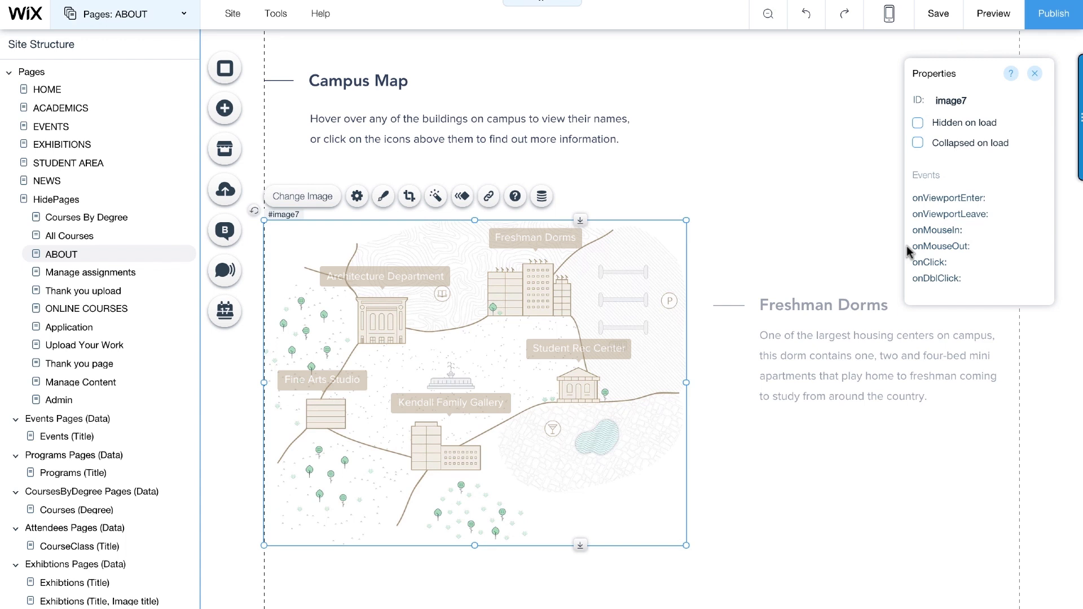
mouse_move(908, 268)
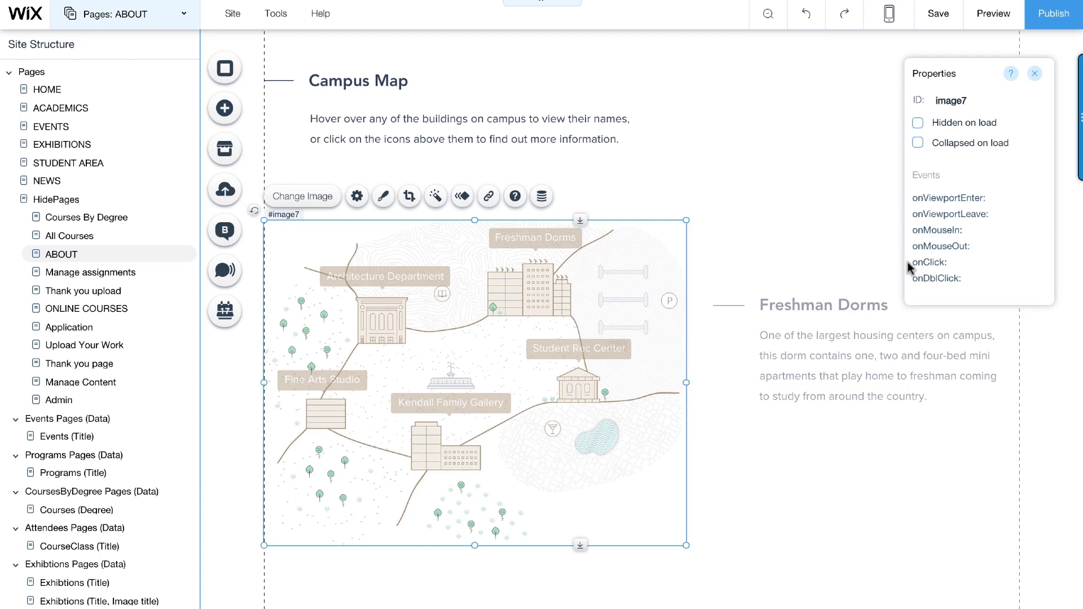
mouse_move(912, 271)
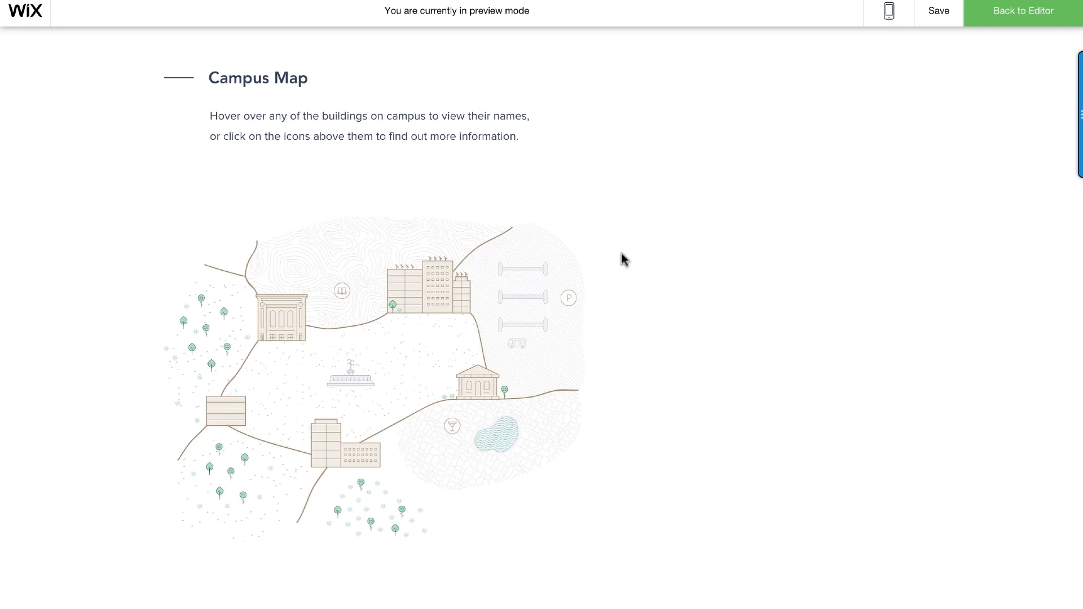
- Hover the dorms building to see the Freshman Dorms tooltip, then return to the editor
left_click(433, 293)
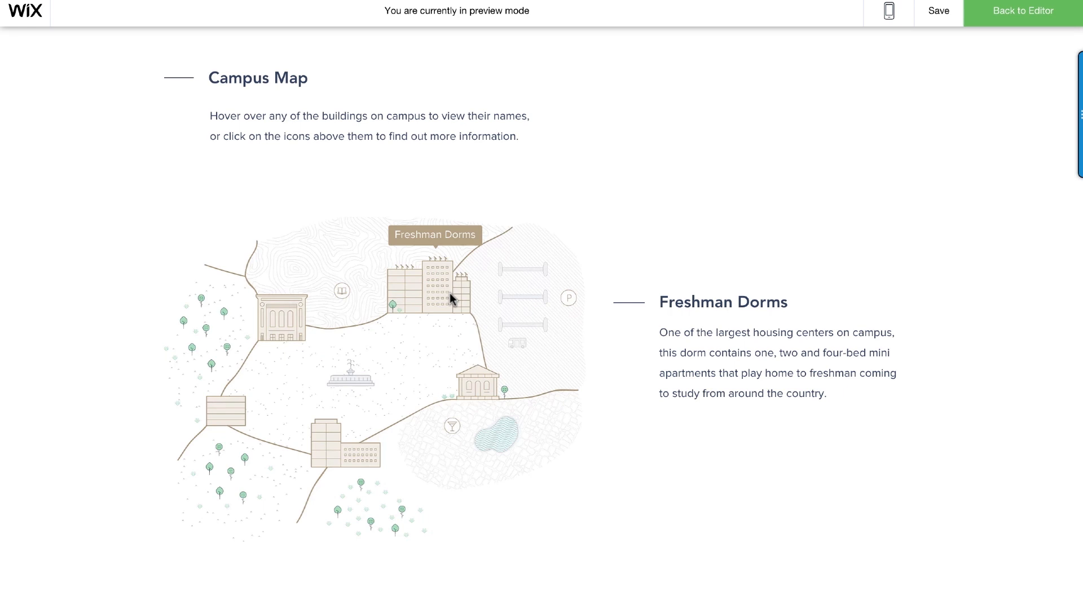
left_click(1022, 10)
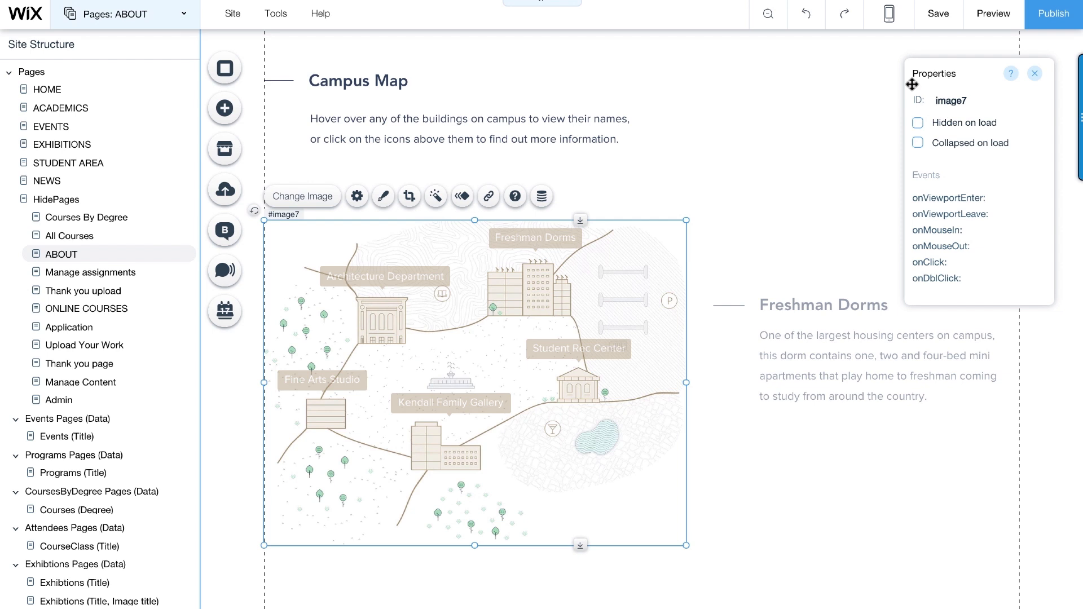
mouse_move(901, 244)
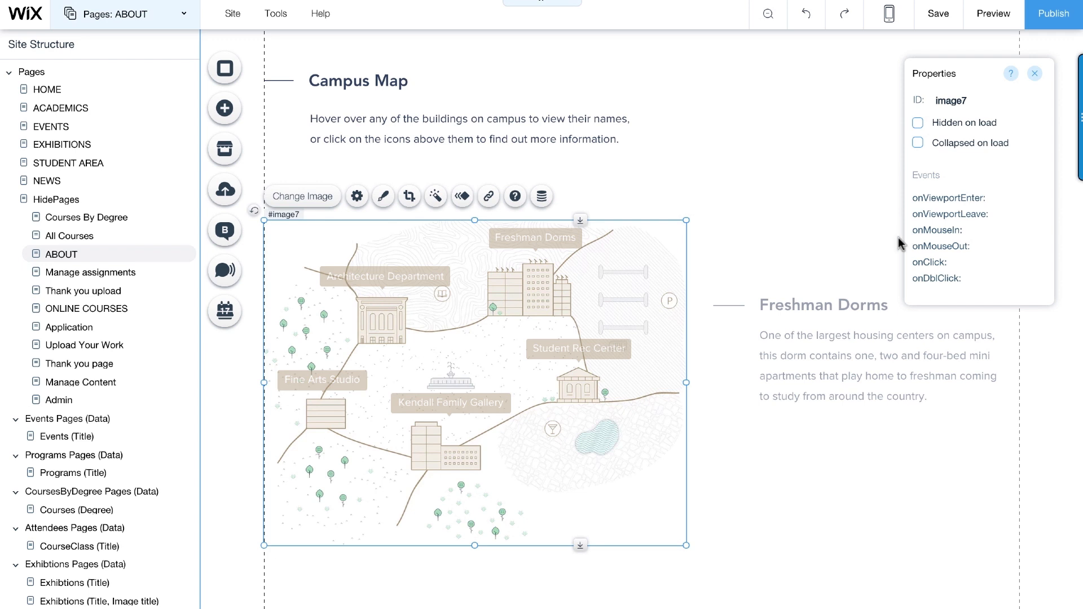
mouse_move(908, 251)
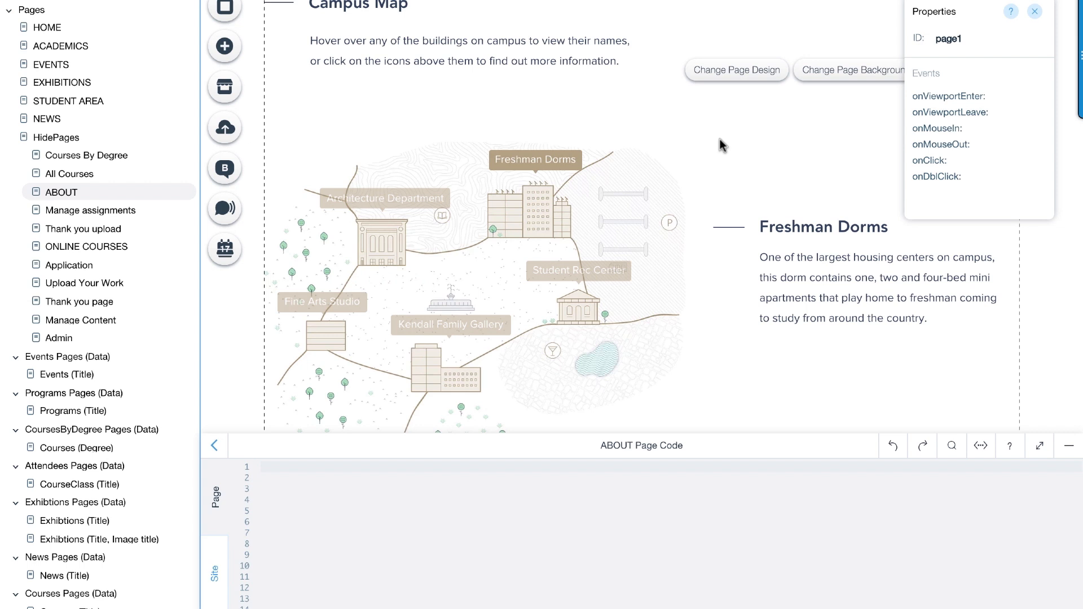
mouse_move(550, 173)
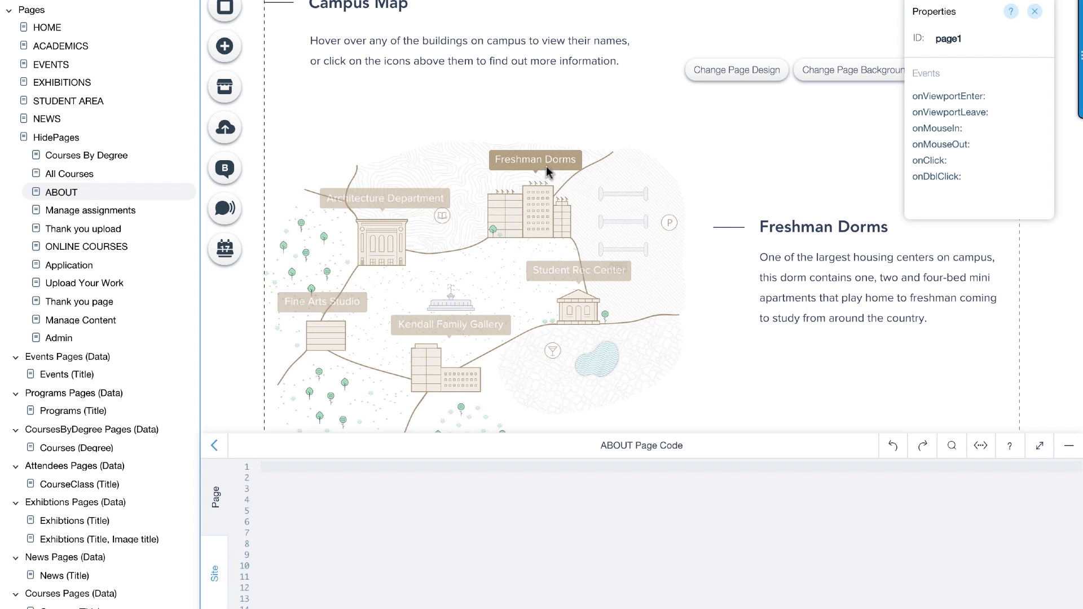
mouse_move(735, 290)
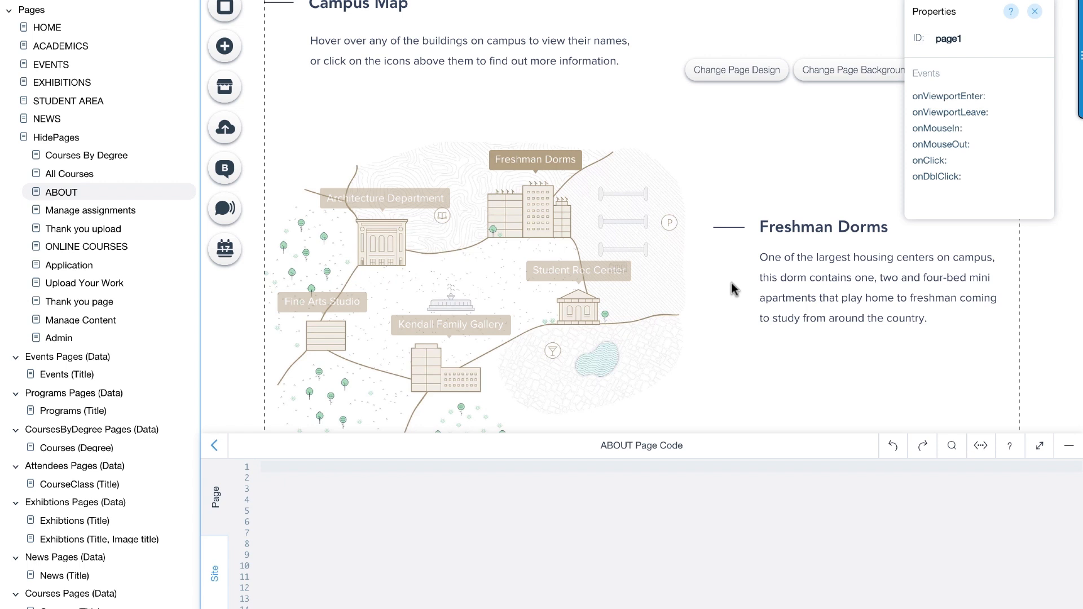
mouse_move(565, 227)
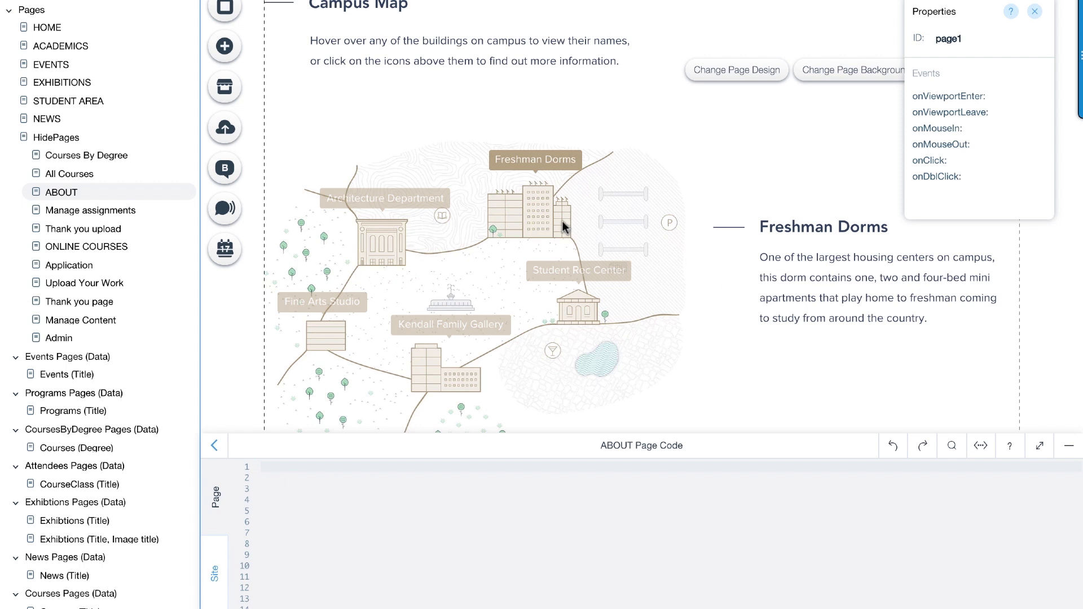
- Set dormsTooltip to Hidden on load, then reselect the dormsBox
left_click(534, 208)
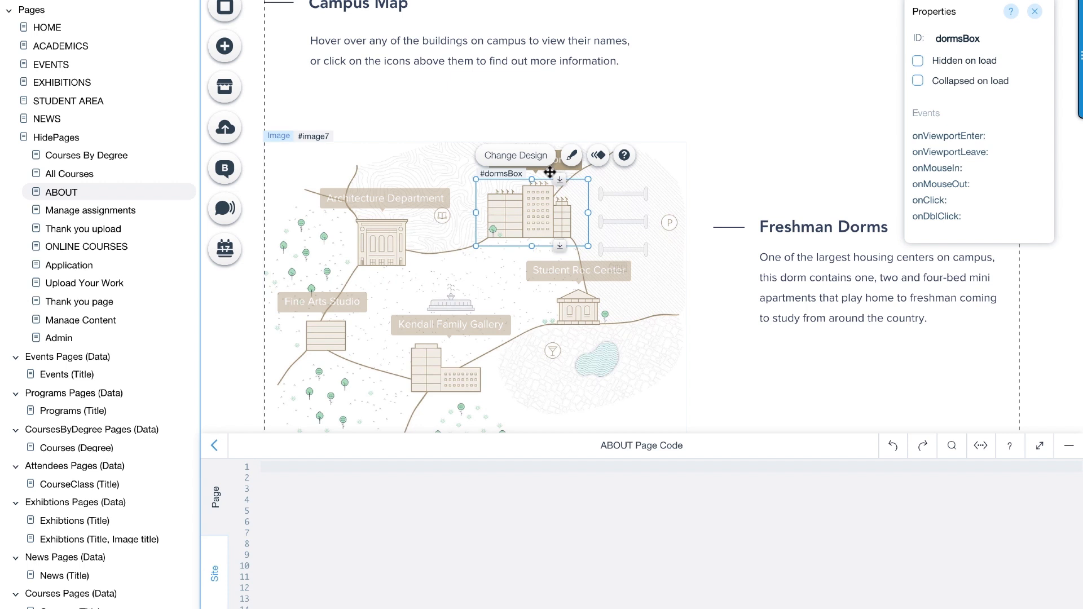
left_click(535, 159)
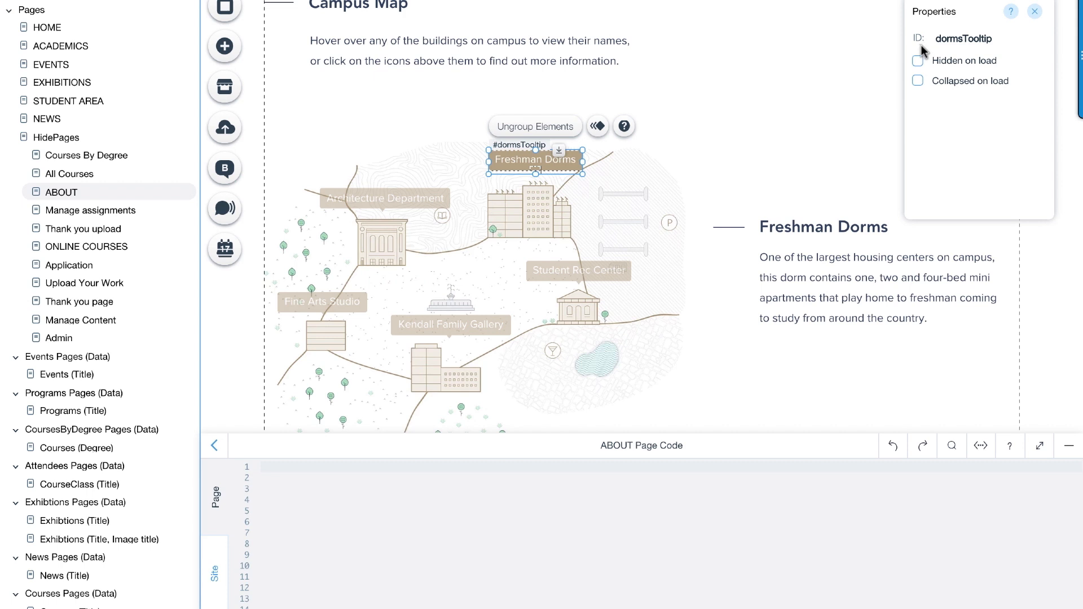
mouse_move(917, 66)
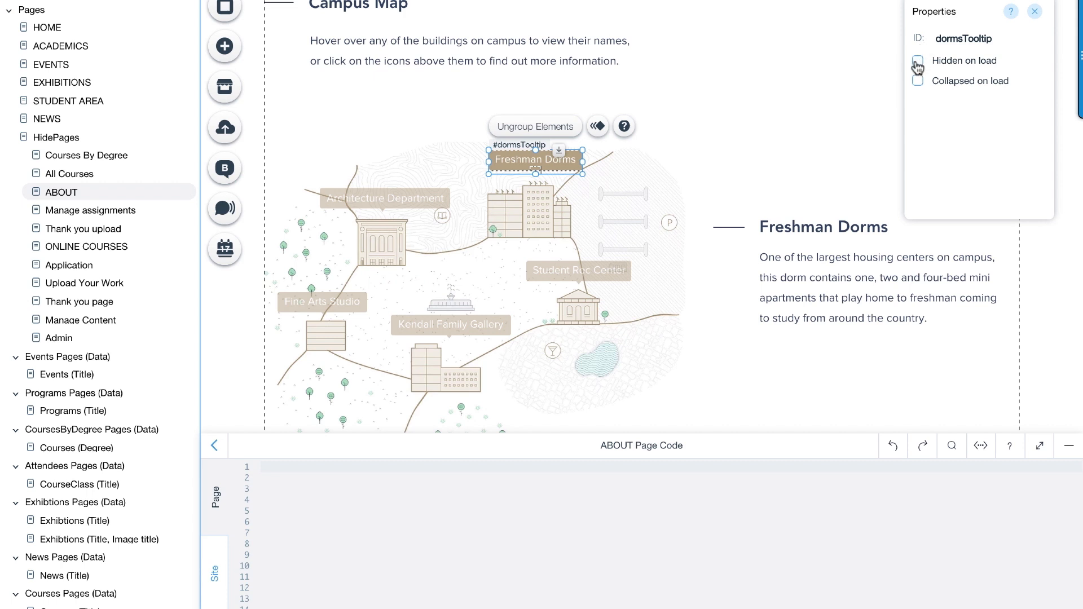
left_click(917, 61)
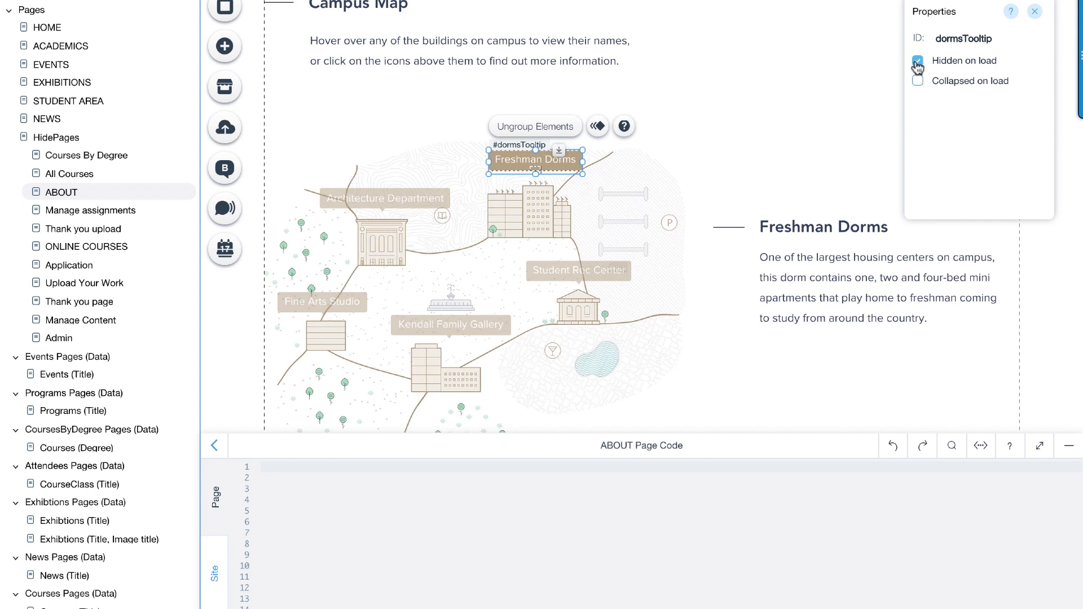
left_click(528, 214)
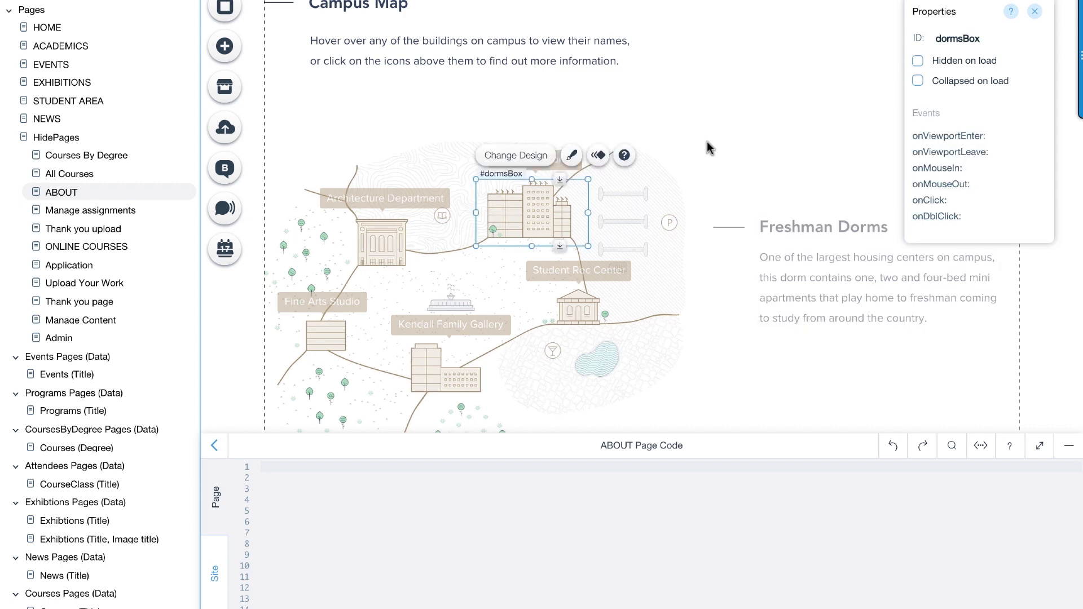
mouse_move(971, 172)
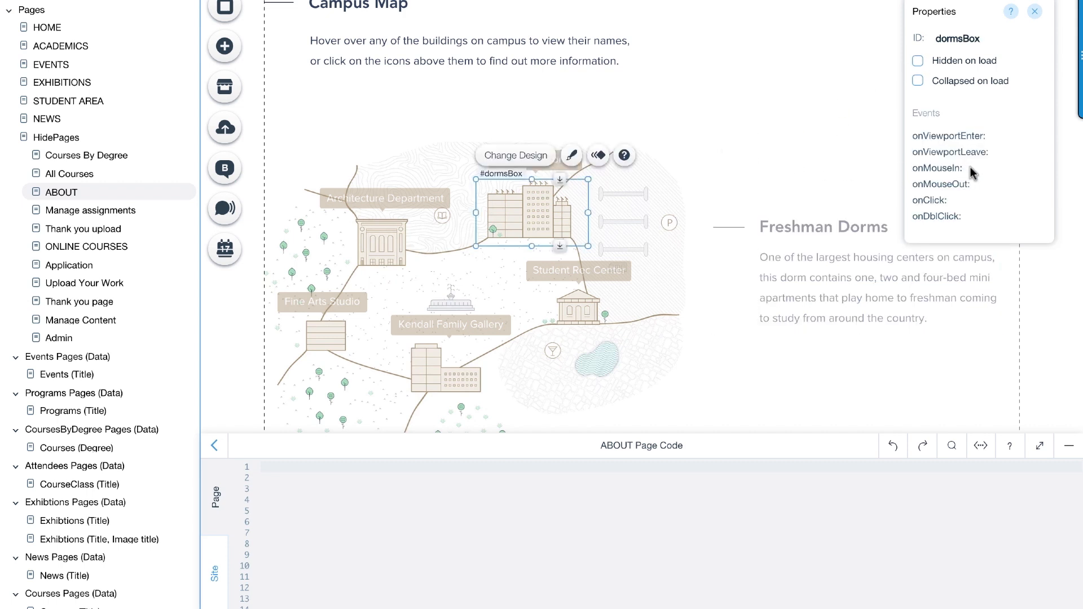
- Generate the onMouseIn event handler for dormsBox in the About page code
left_click(937, 168)
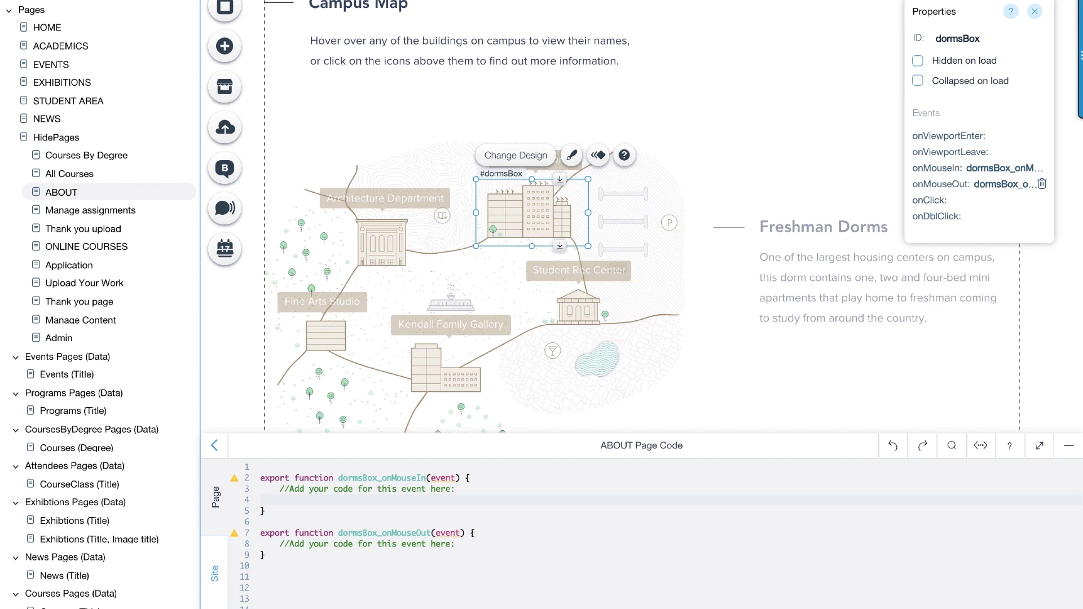
- In dormsBox_onMouseIn, write $w("#dormsTooltip").show()
type("$w")
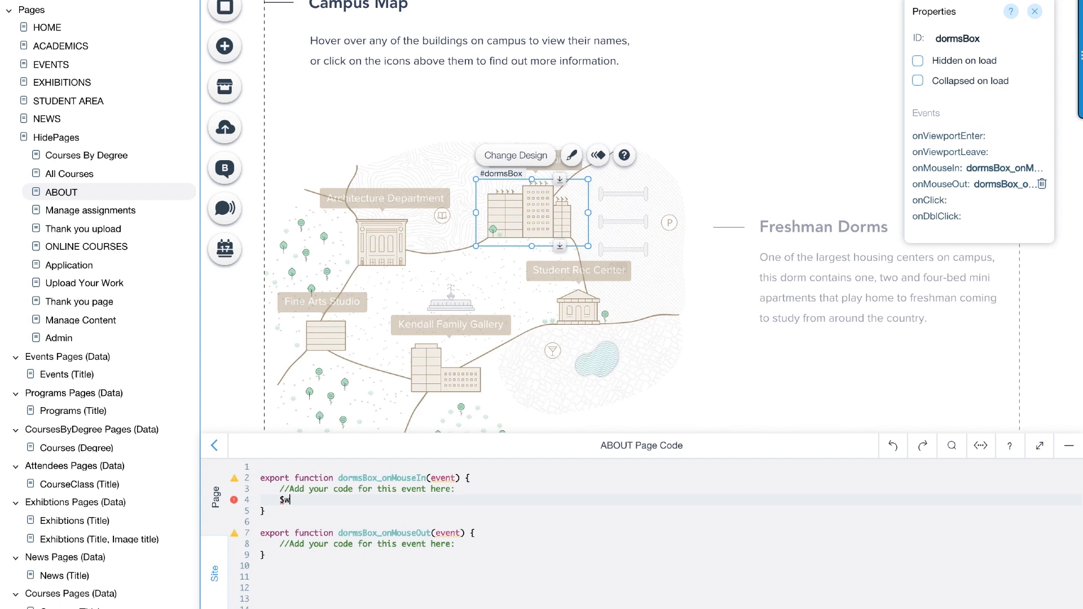
type("$w")
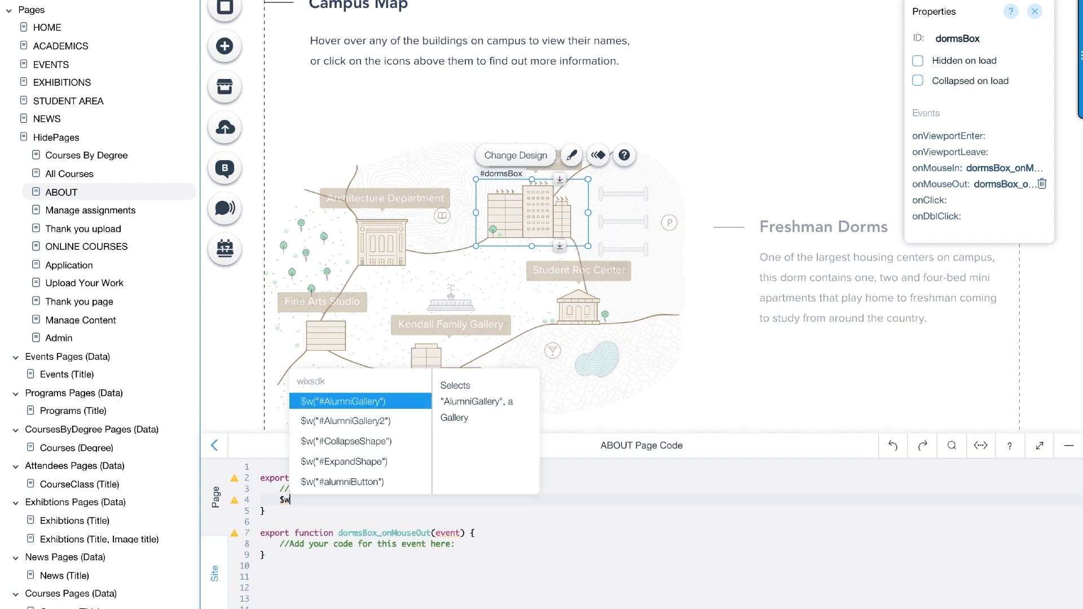
scroll("down", 3)
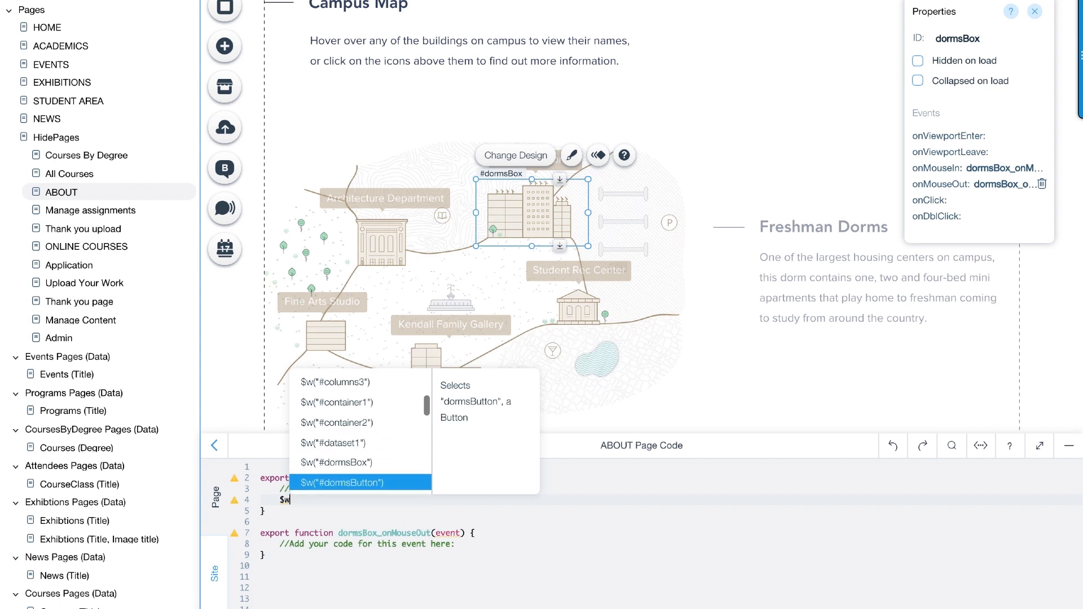
scroll("down", 3)
type("(\"#dormsTooltip\").")
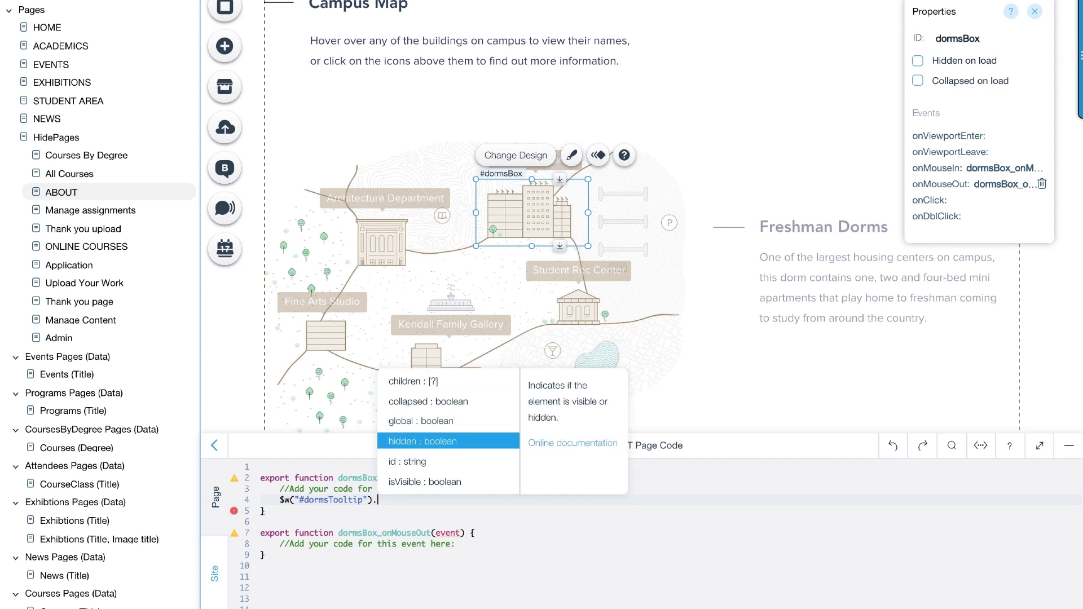
scroll("down", 3)
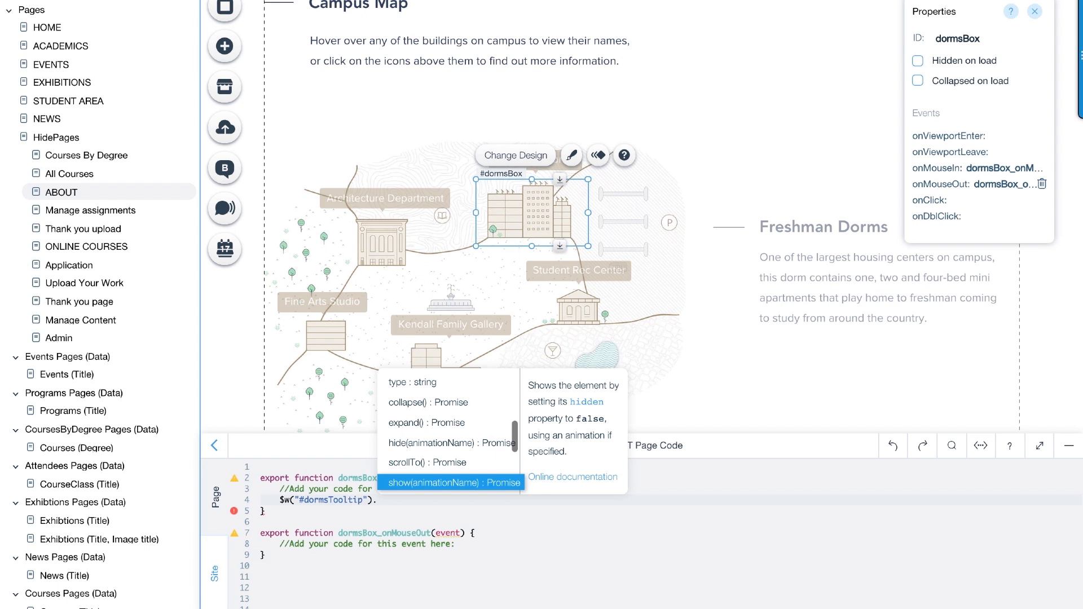
left_click(450, 482)
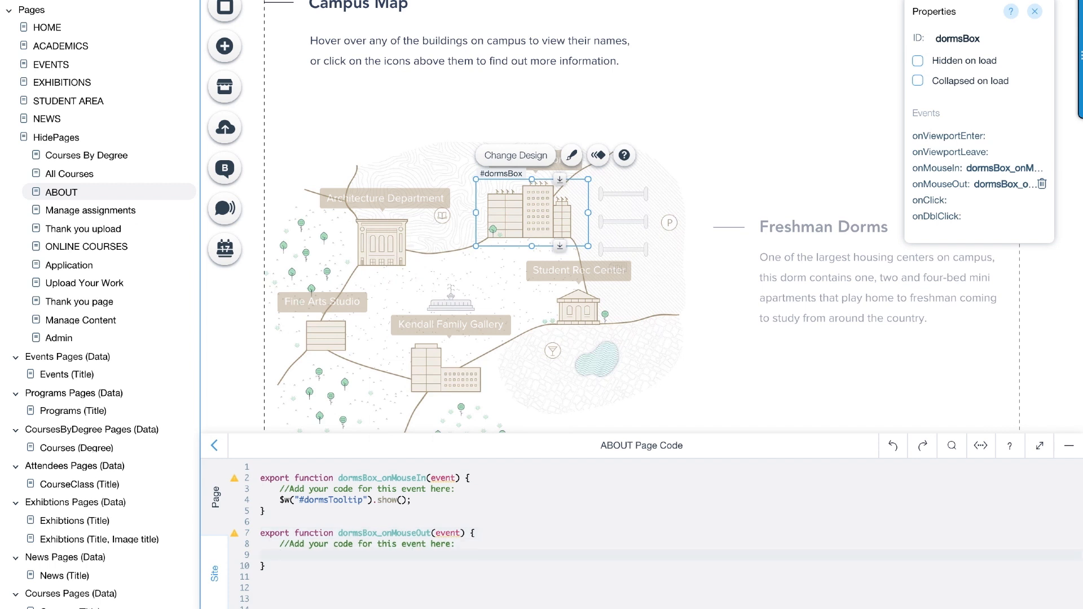
- In dormsBox_onMouseOut, write $w("#dormsTooltip").hide()
type("$w(\"#dormsTooltip")
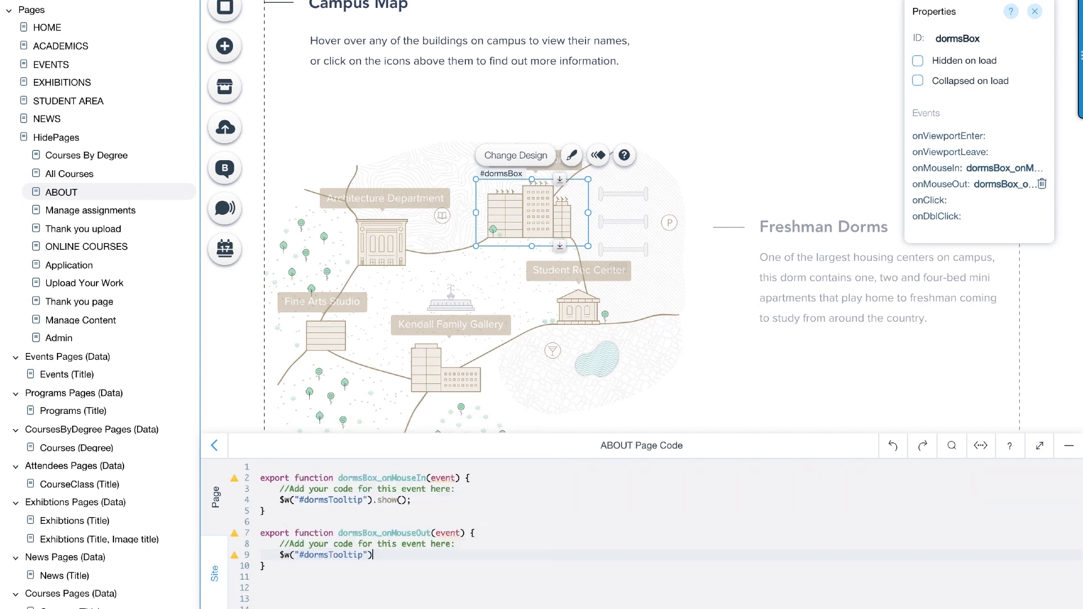
type(".")
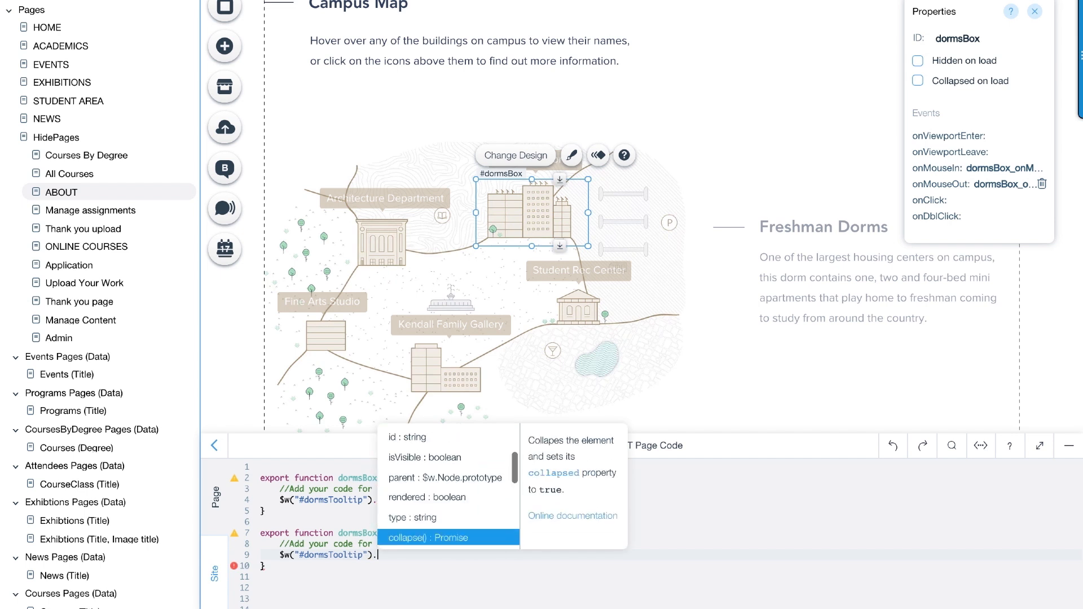
scroll("down", 3)
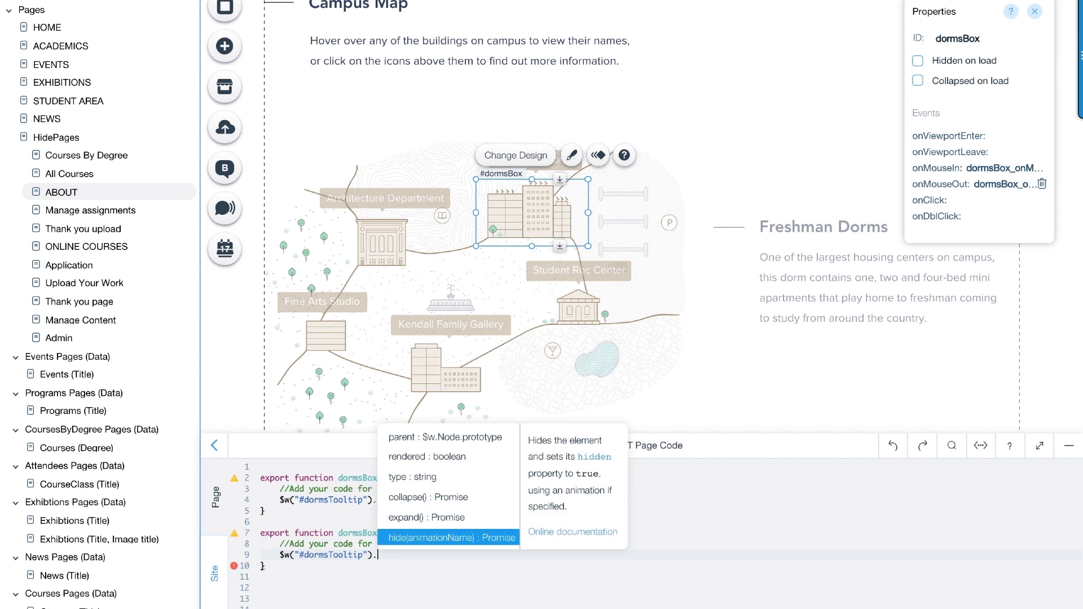
left_click(448, 538)
type("$w(\"#dormsText\").show();")
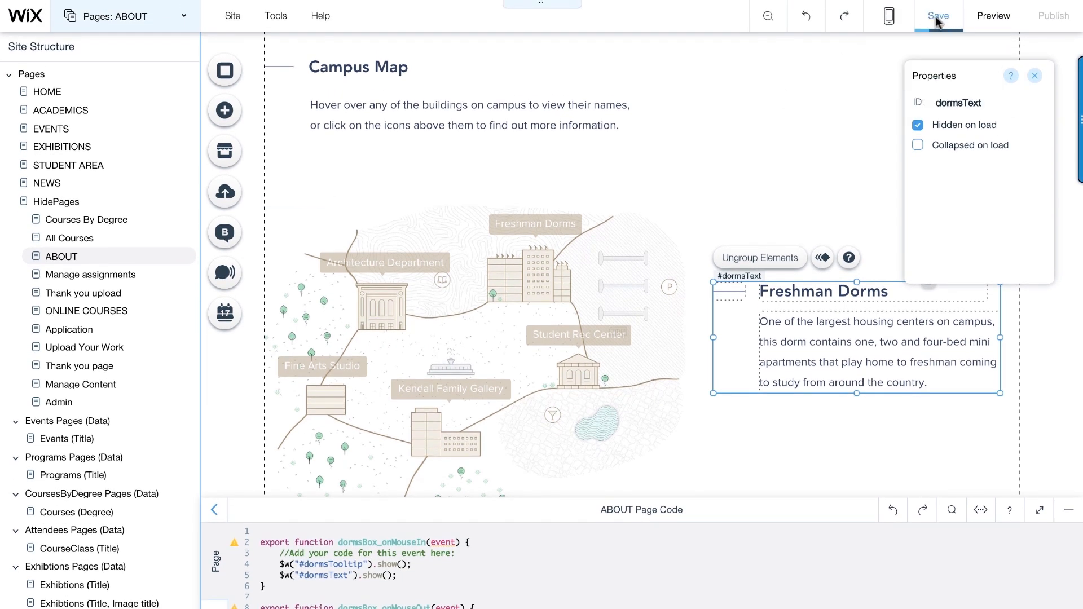
- Preview the About page and hover a campus map building to test the tooltip
left_click(993, 15)
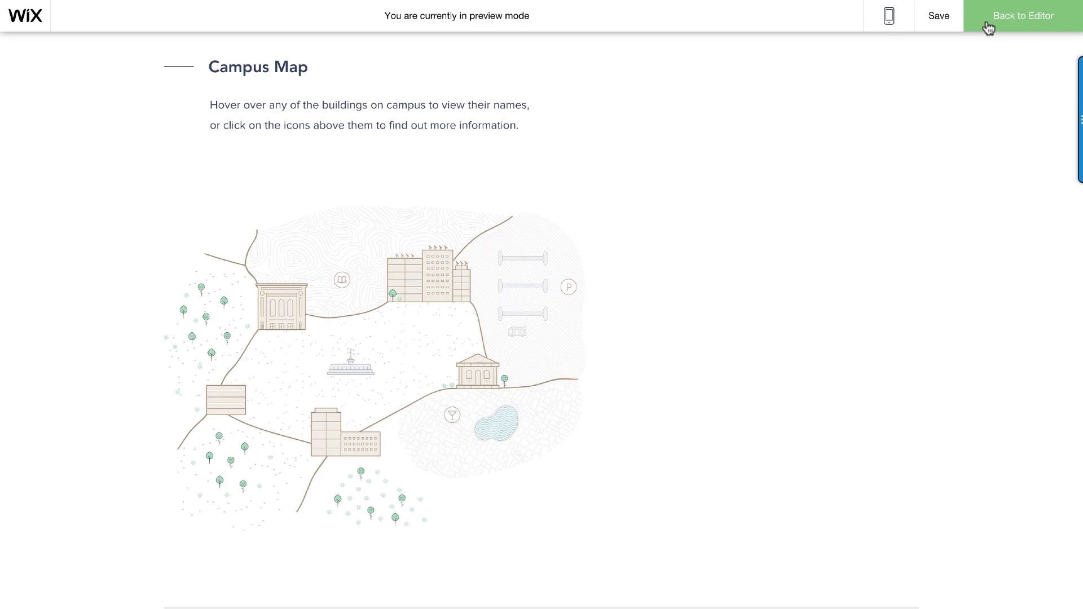
mouse_move(491, 288)
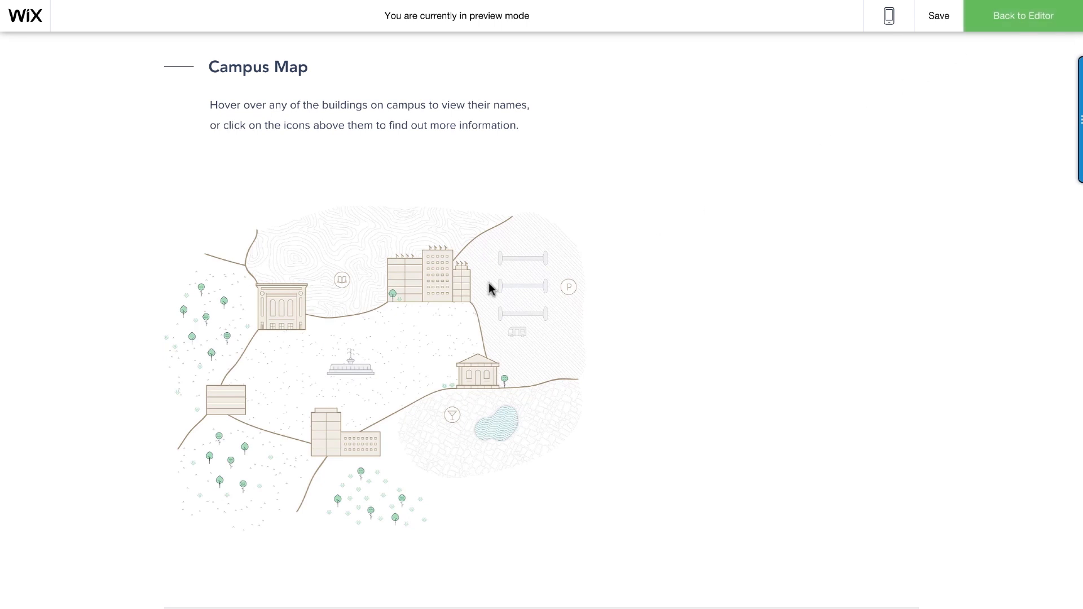
left_click(446, 296)
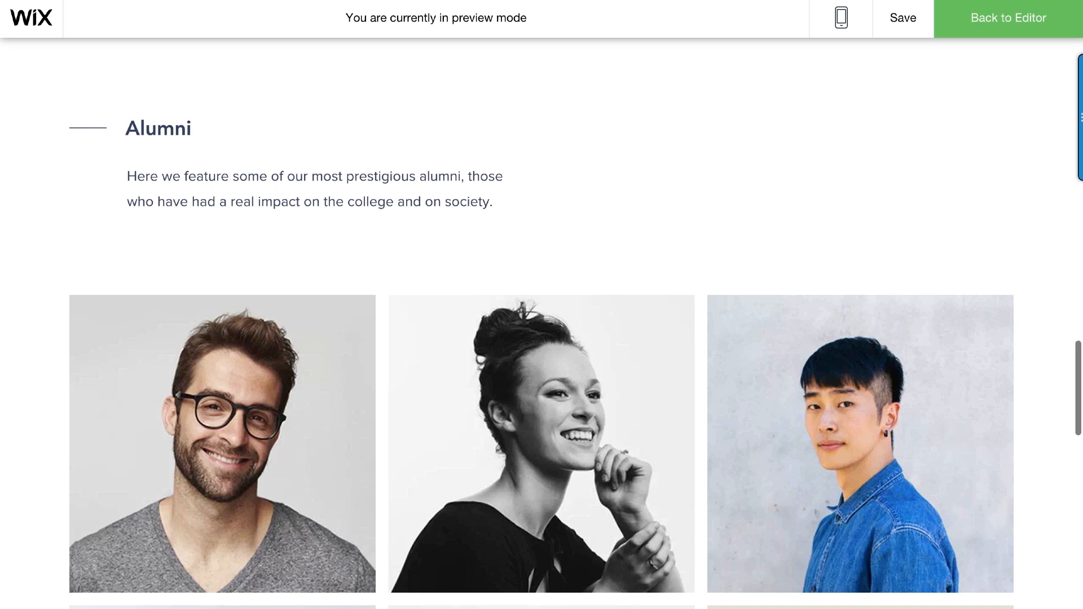
scroll("down", 3)
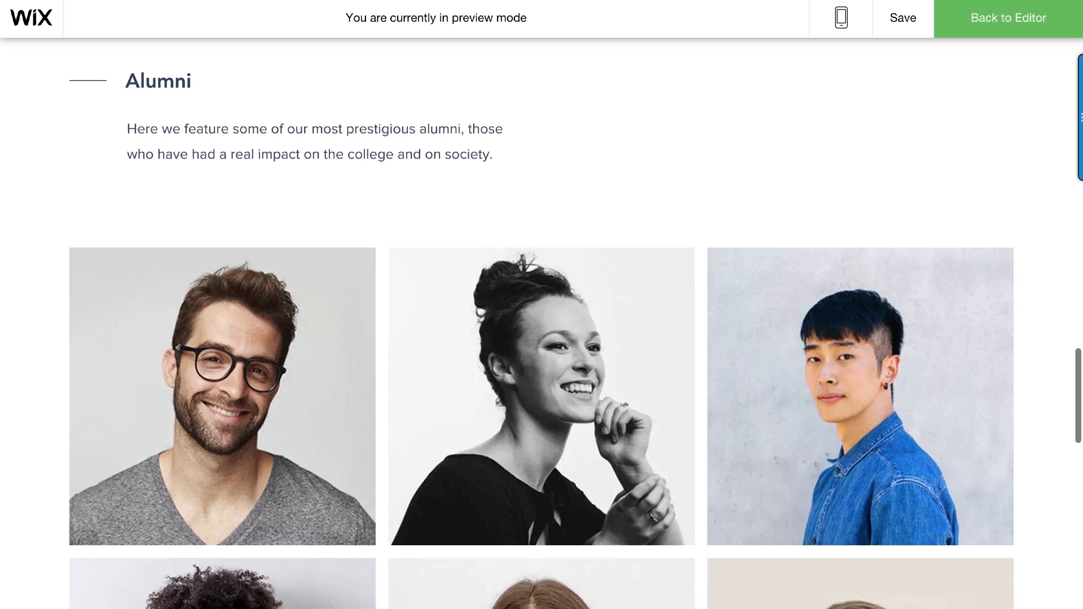
scroll("down", 3)
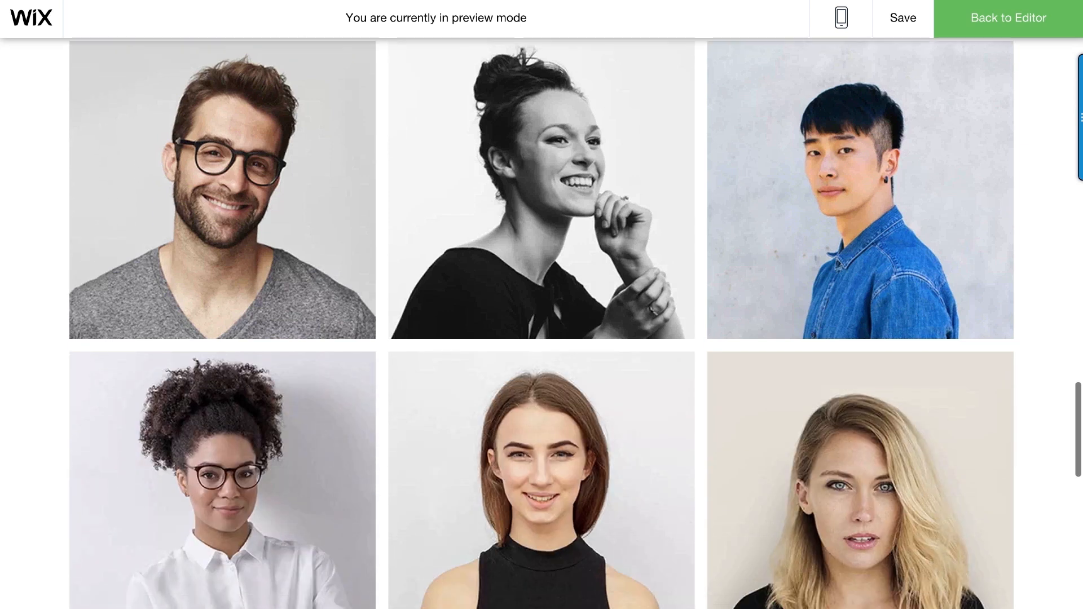
scroll("down", 3)
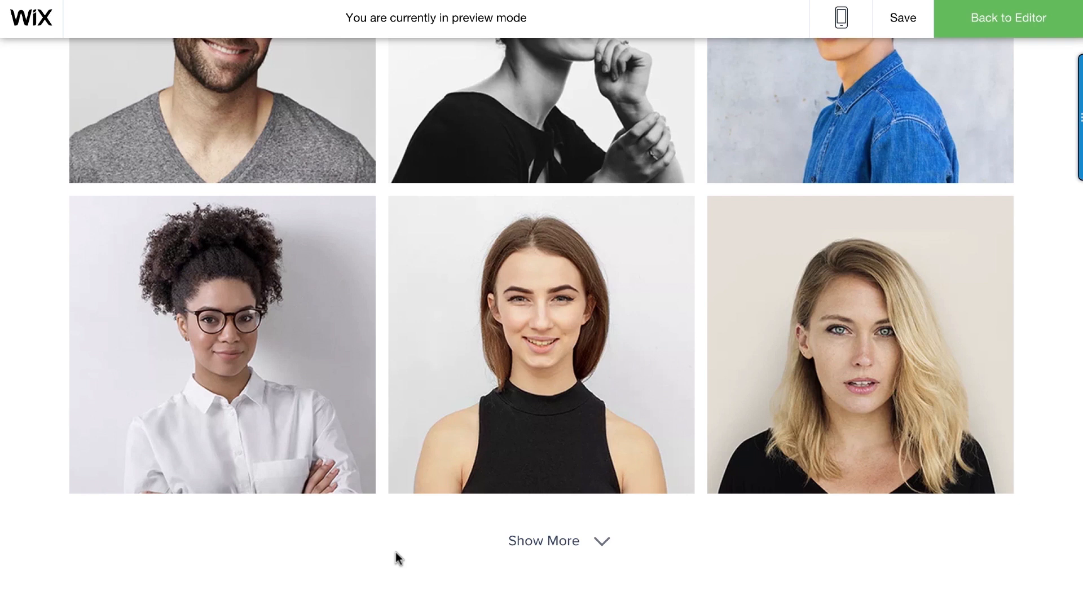
left_click(544, 541)
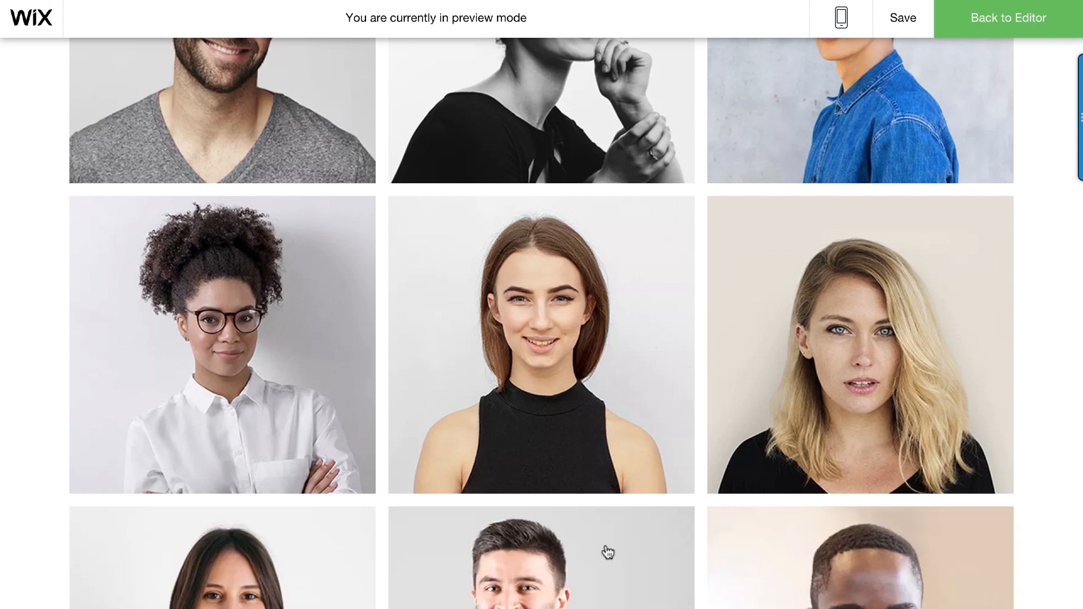
left_click(1008, 17)
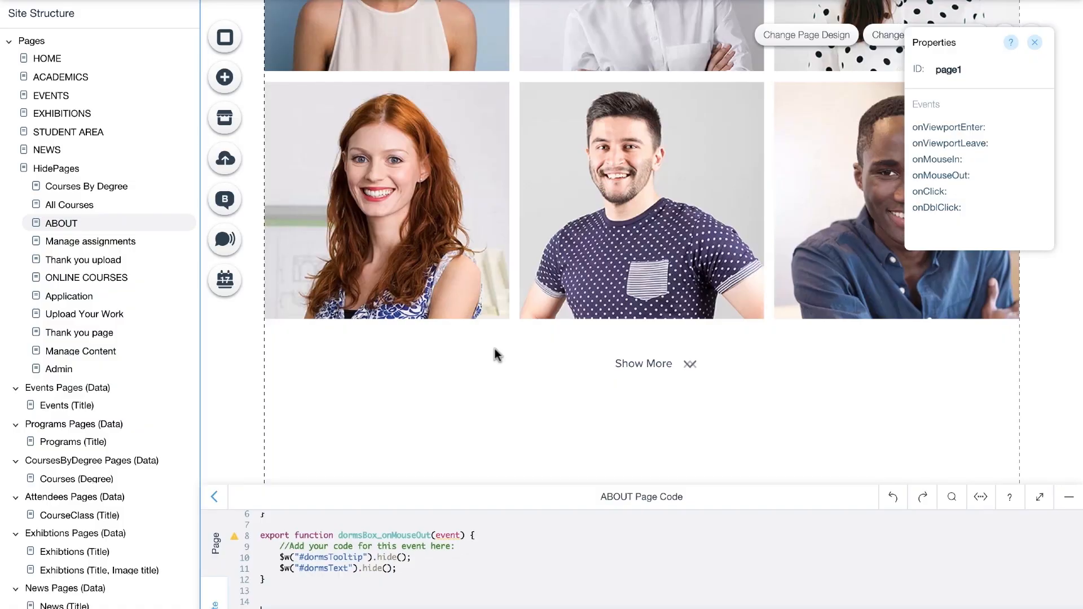
- Set AlumniGallery2 to Collapsed on load and add an onClick handler for the ExpandShape arrow
left_click(640, 201)
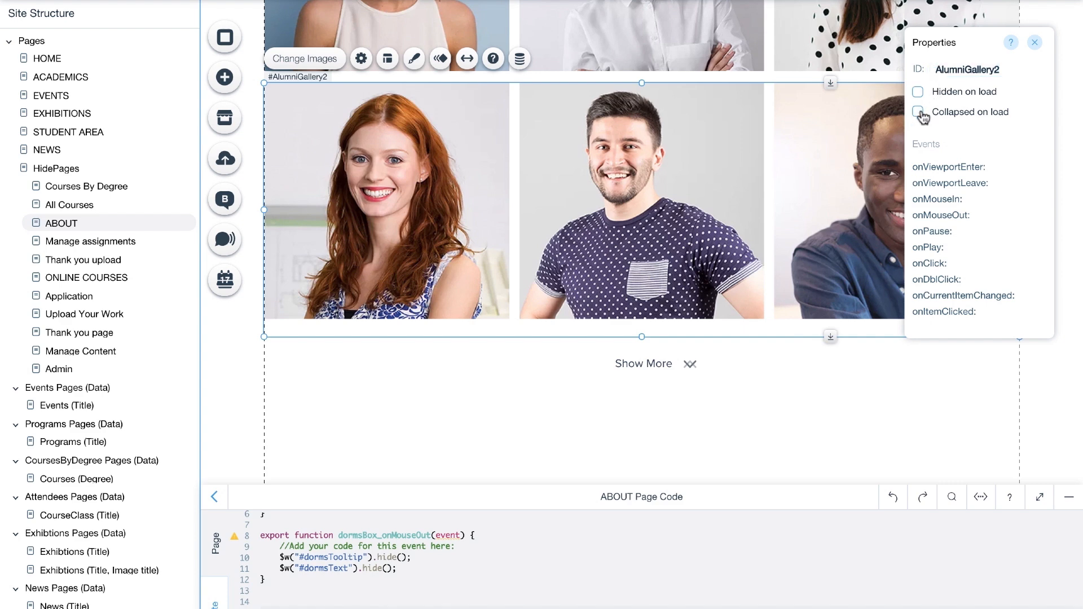
left_click(710, 364)
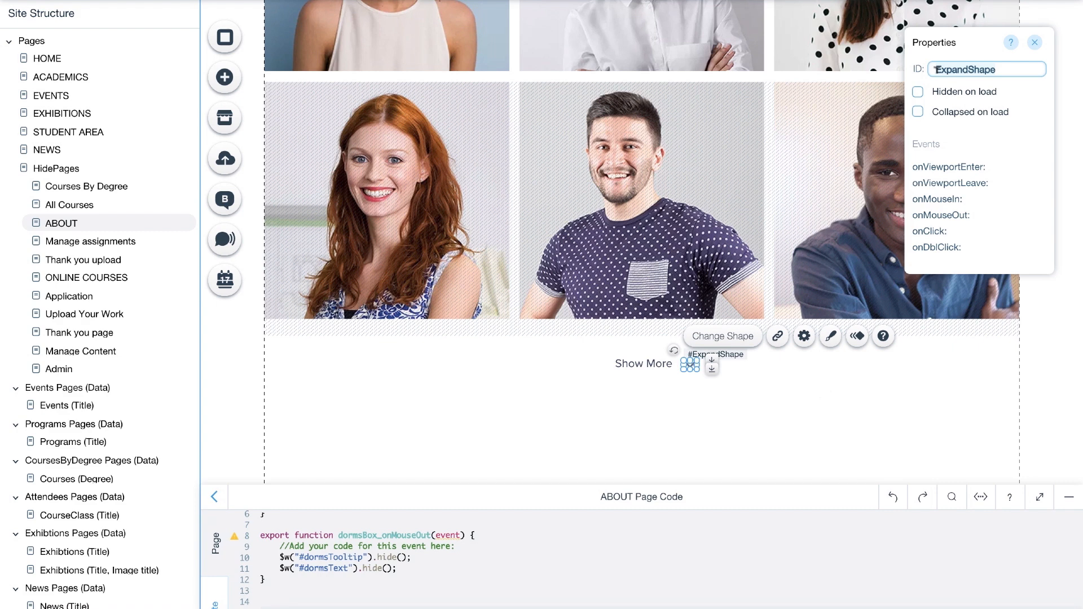
mouse_move(1069, 193)
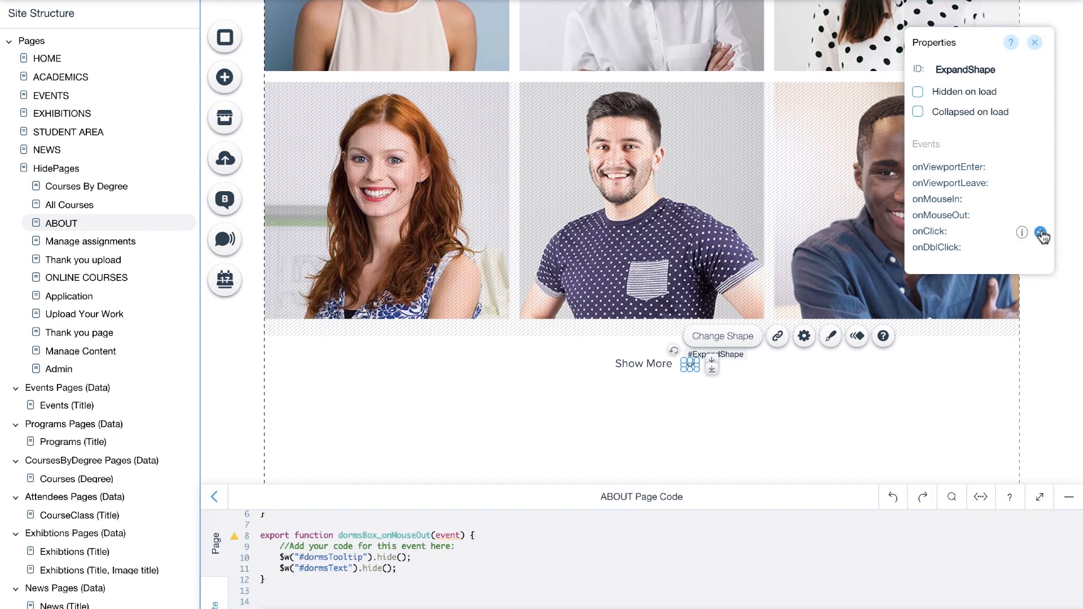
left_click(1043, 232)
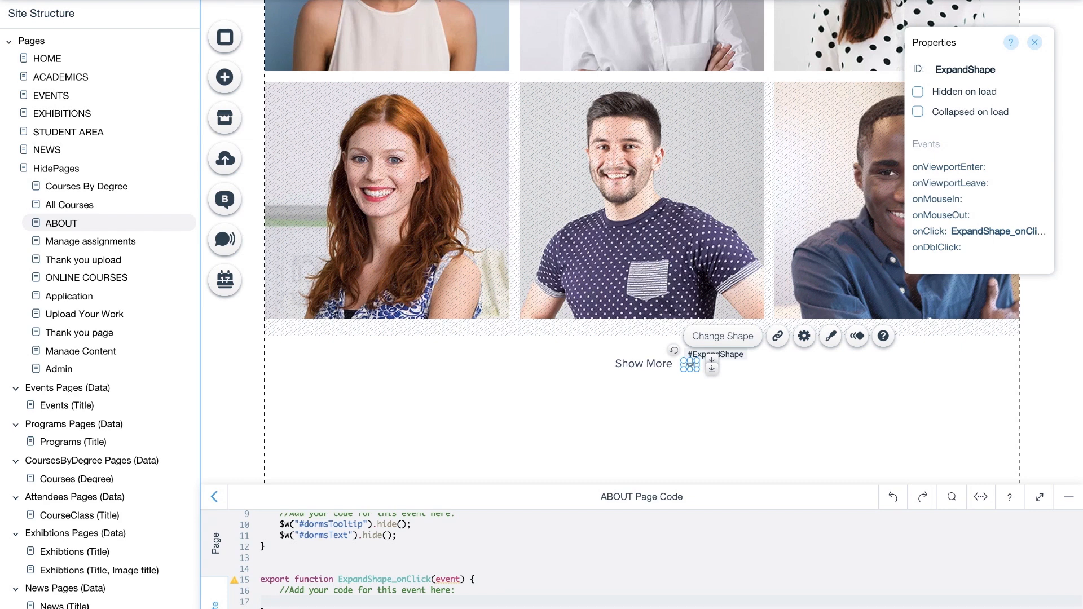
- In ExpandShape_onClick write $w("#AlumniGallery2").expand(); and set CollapseShape Hidden on load
type("$")
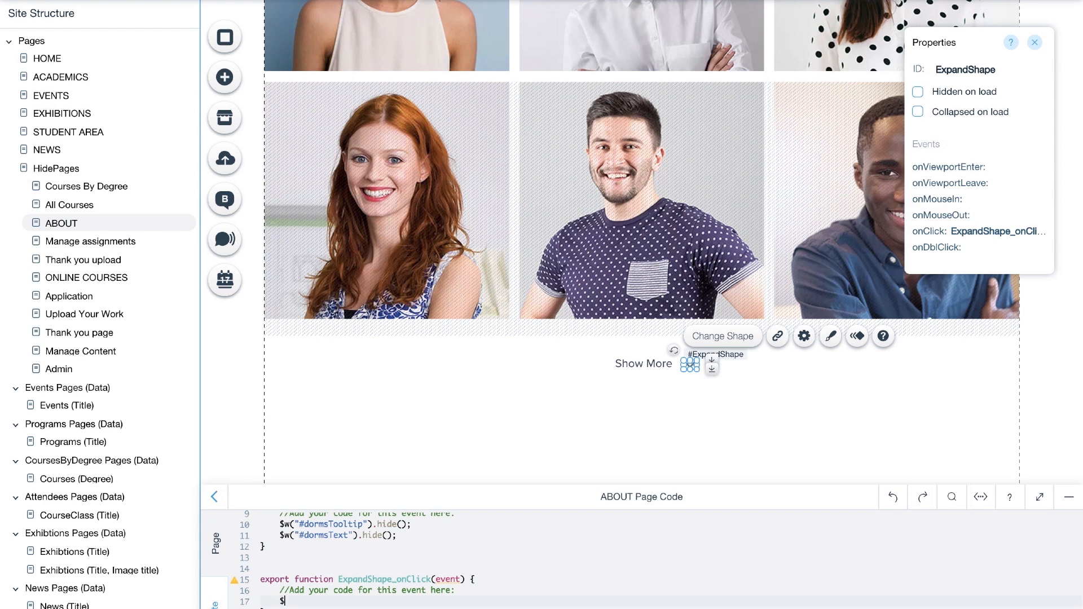
type("w")
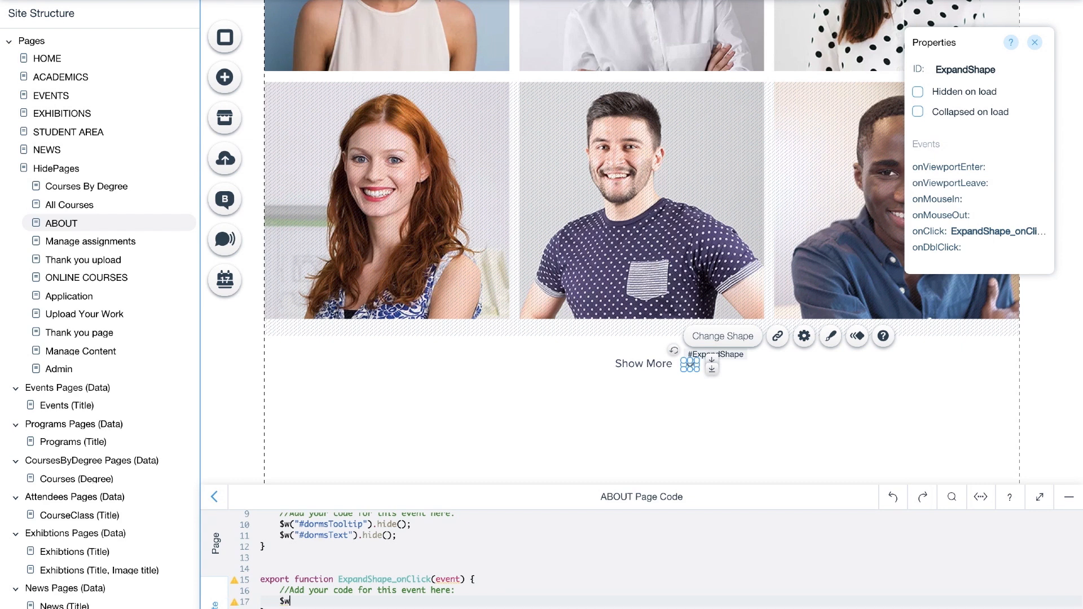
type("$w(\"#AlumniGallery2\").")
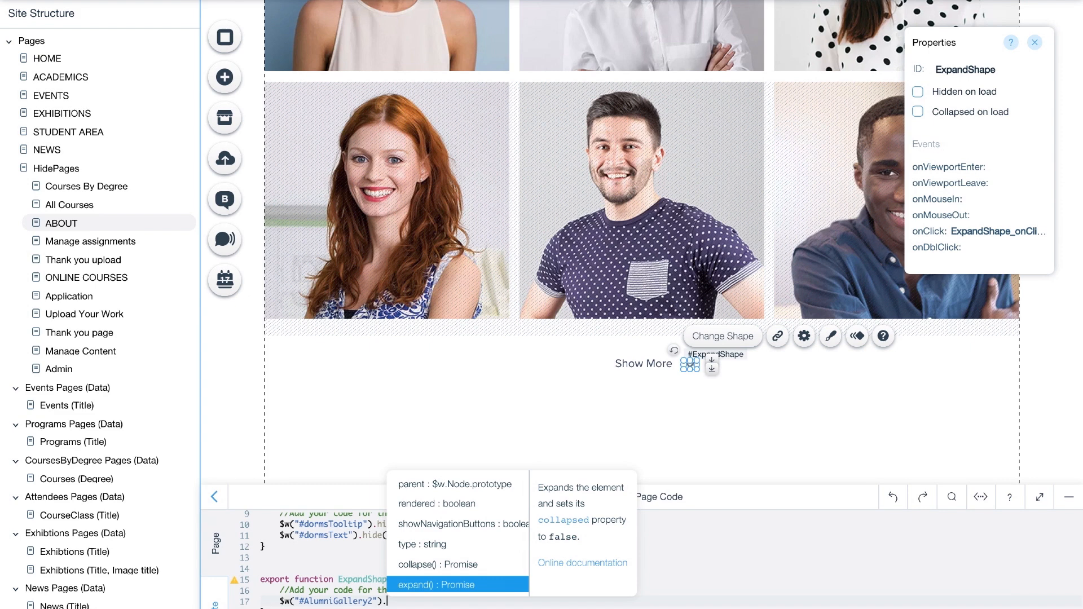
left_click(436, 586)
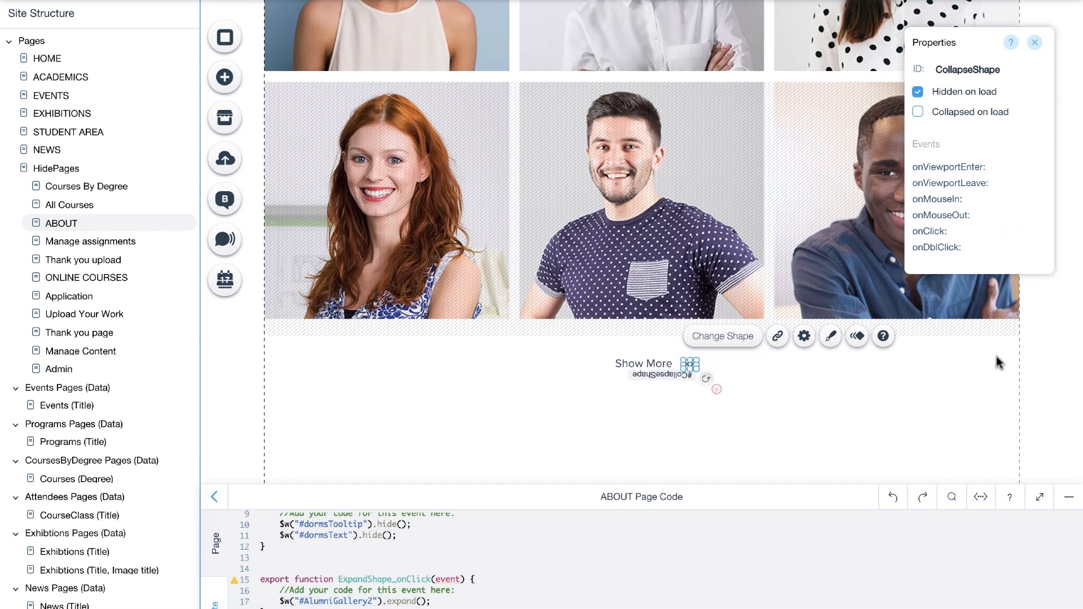
left_click(929, 231)
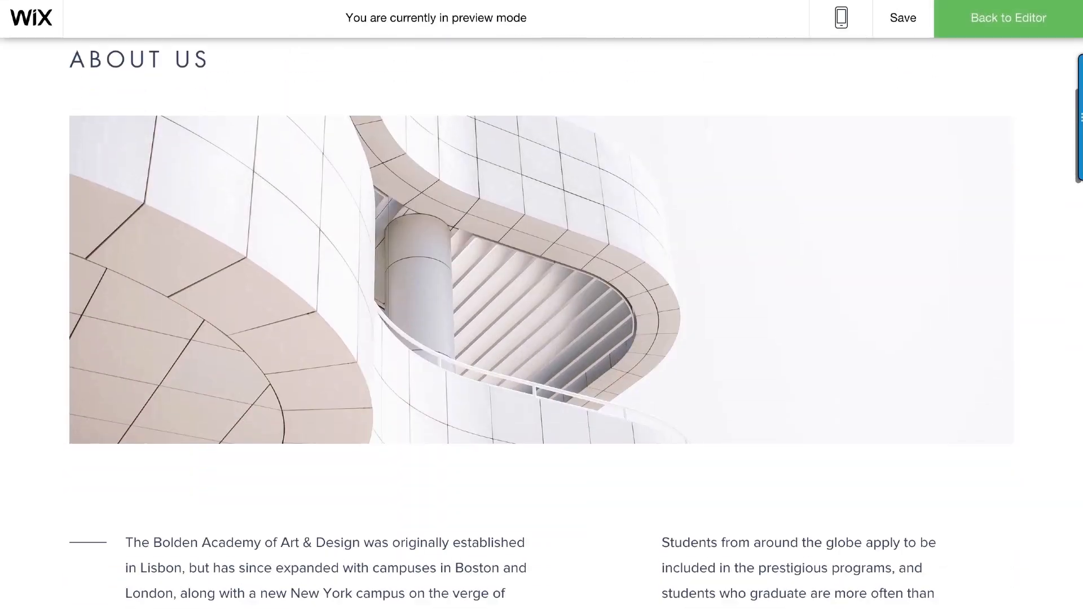
- Hover the Kendall Family Gallery for its description, then expand the alumni gallery with the Show More arrow
scroll("down", 3)
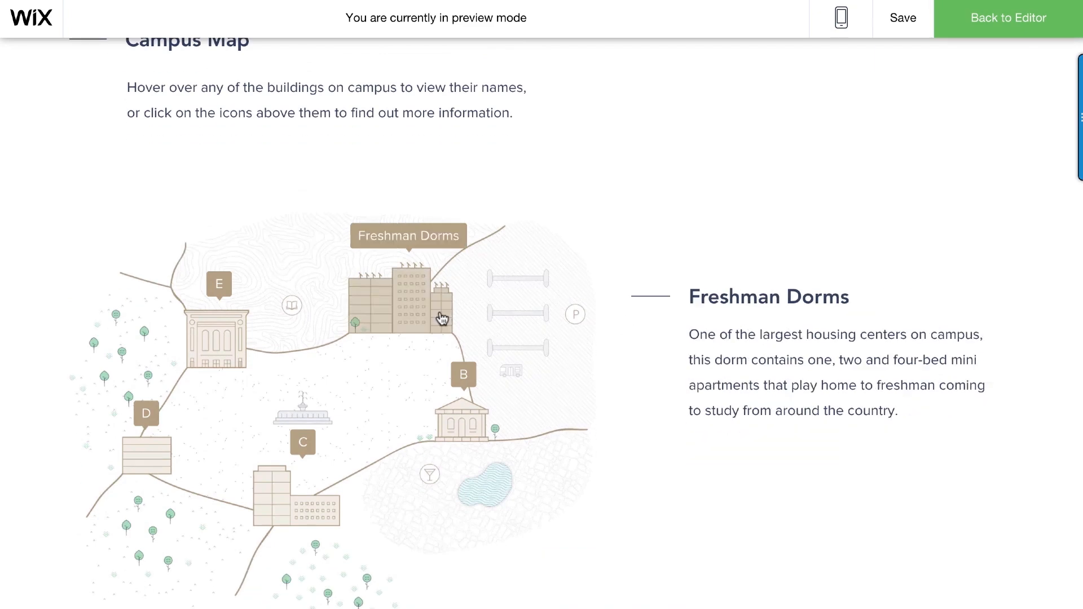
left_click(407, 236)
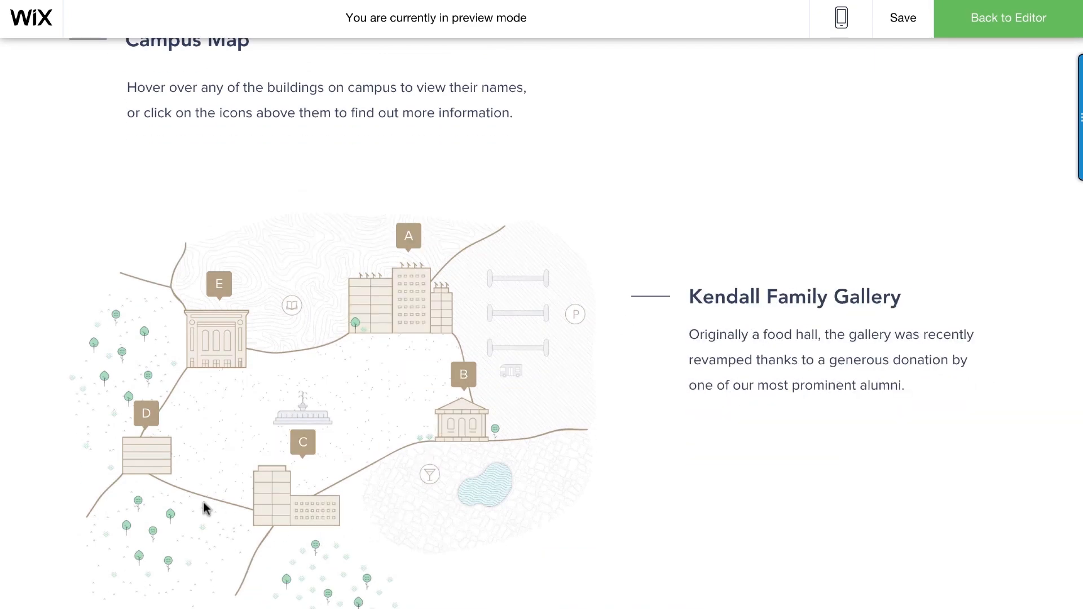
scroll("down", 3)
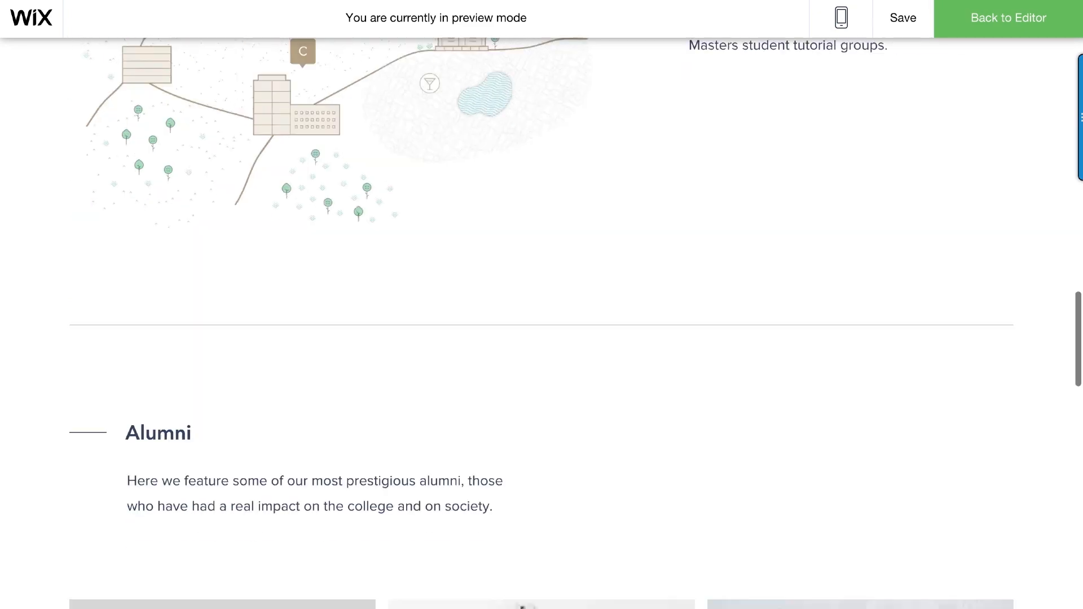
scroll("down", 3)
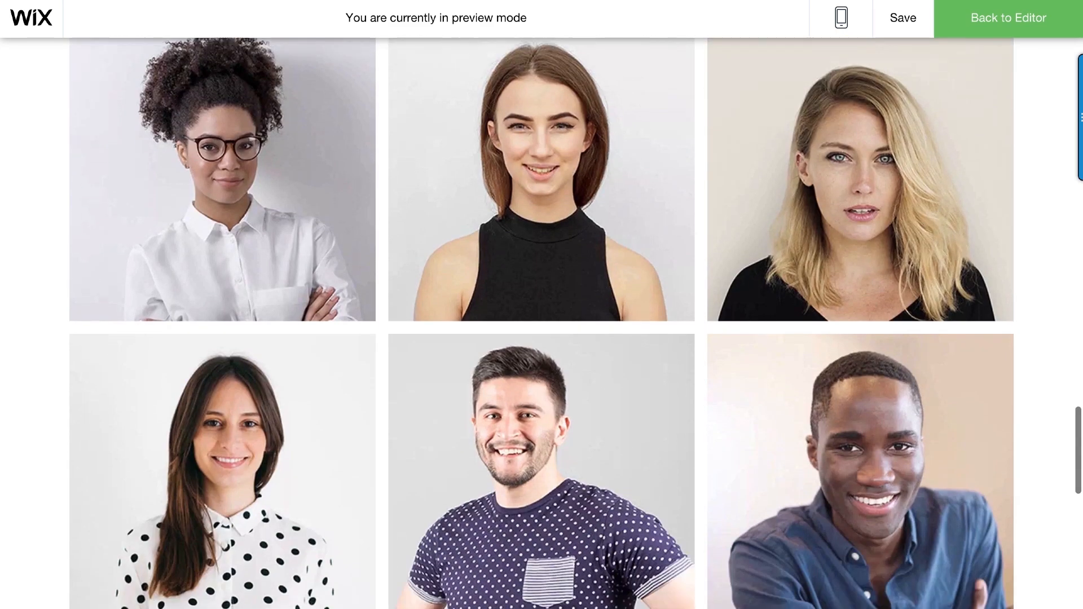
scroll("down", 3)
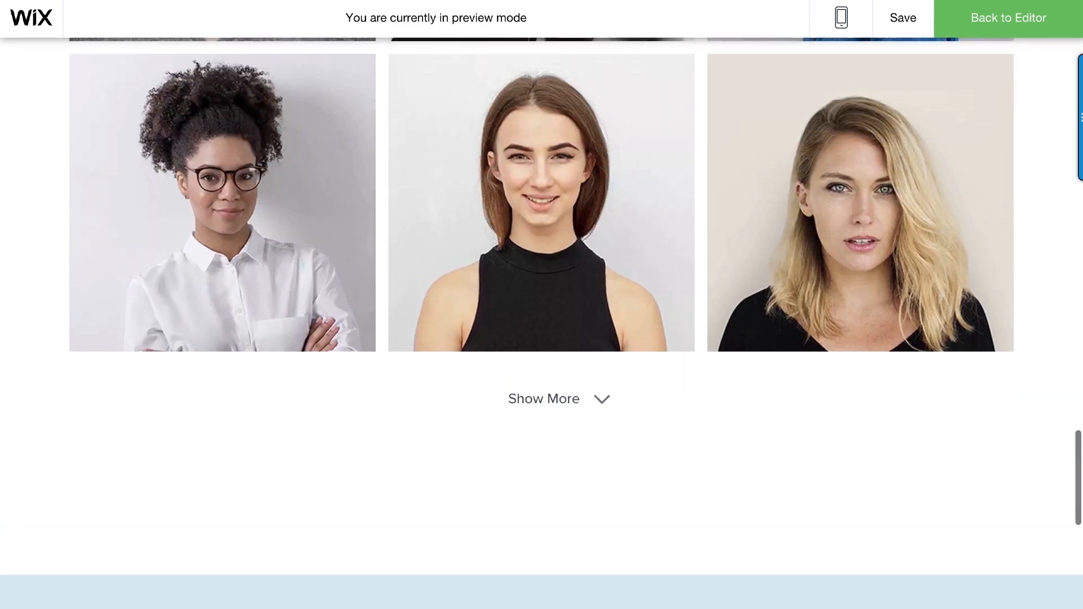
left_click(543, 398)
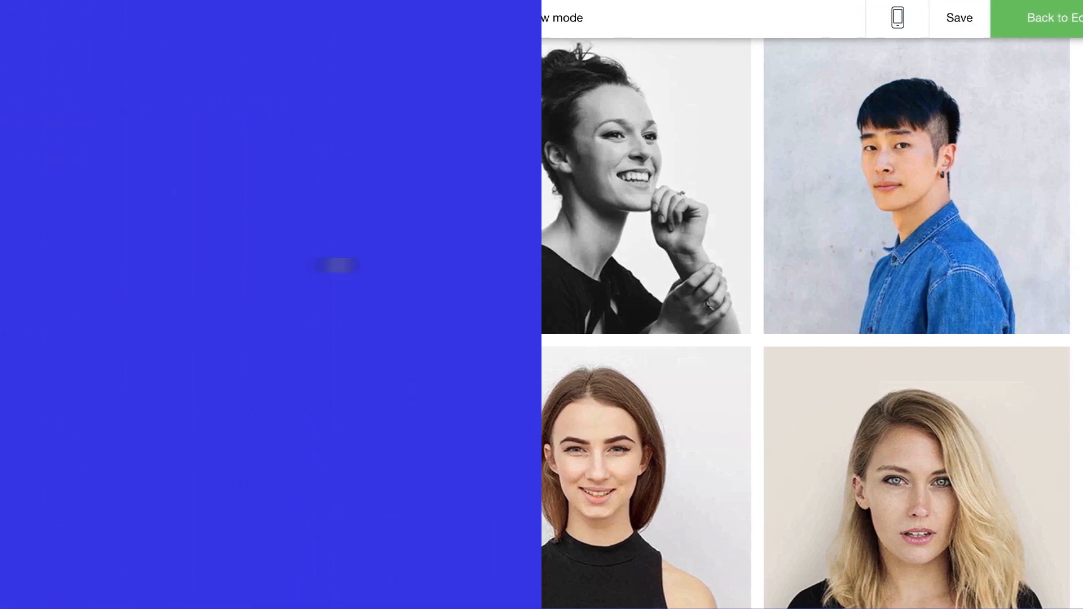